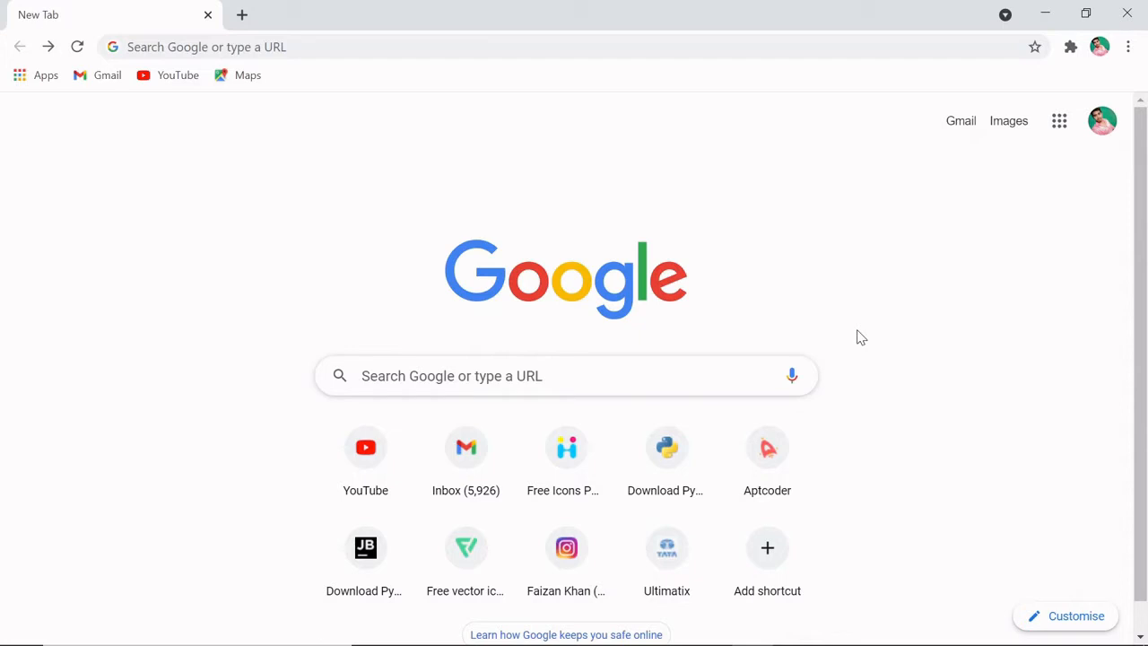
Step: Search Google for 'i love you in different languages' and reach the Babbel article's phrase list
{"action": "left_click", "coordinate": [565, 376]}
{"action": "type", "text": "i love you in diff"}
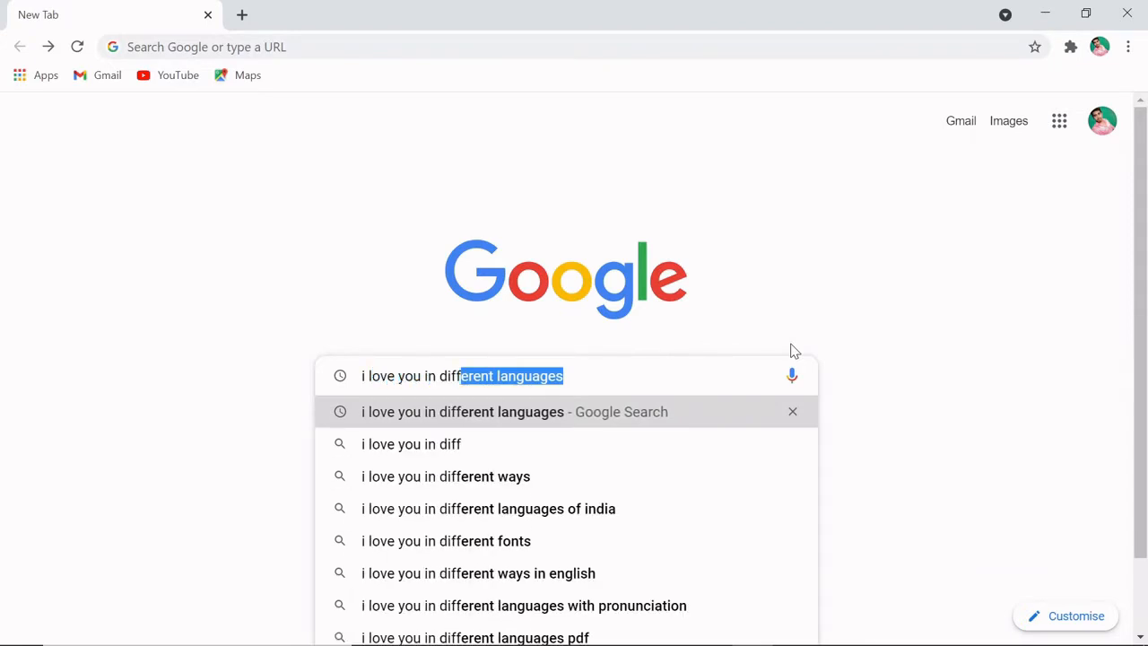
{"action": "left_click", "coordinate": [463, 411]}
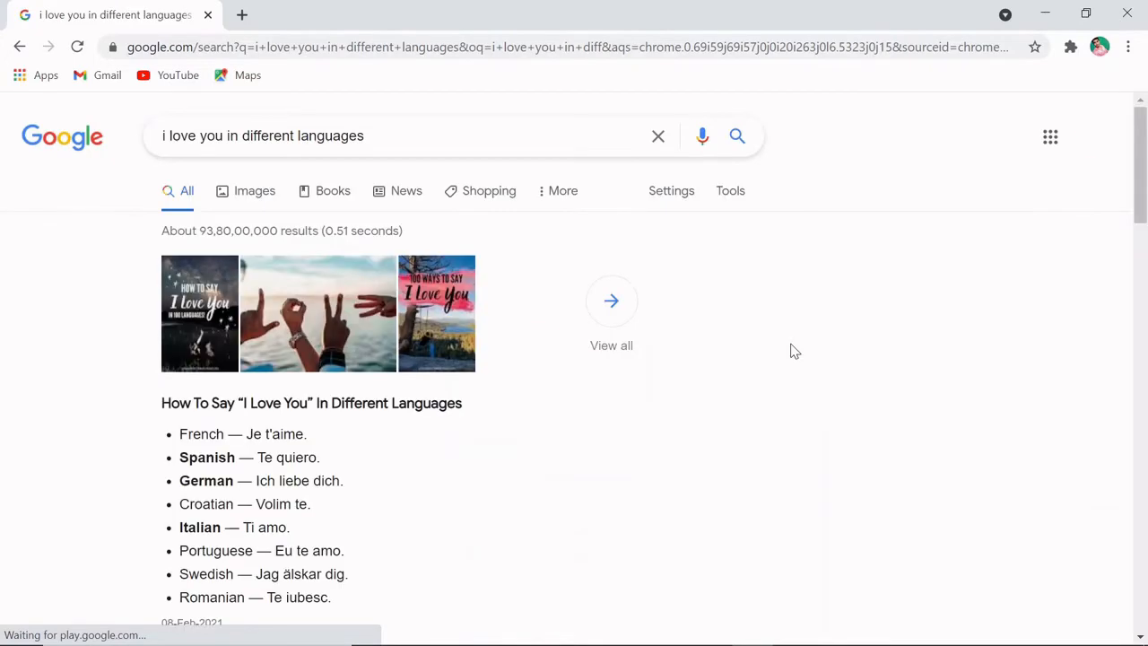
{"action": "scroll", "scroll_direction": "down", "scroll_amount": 3}
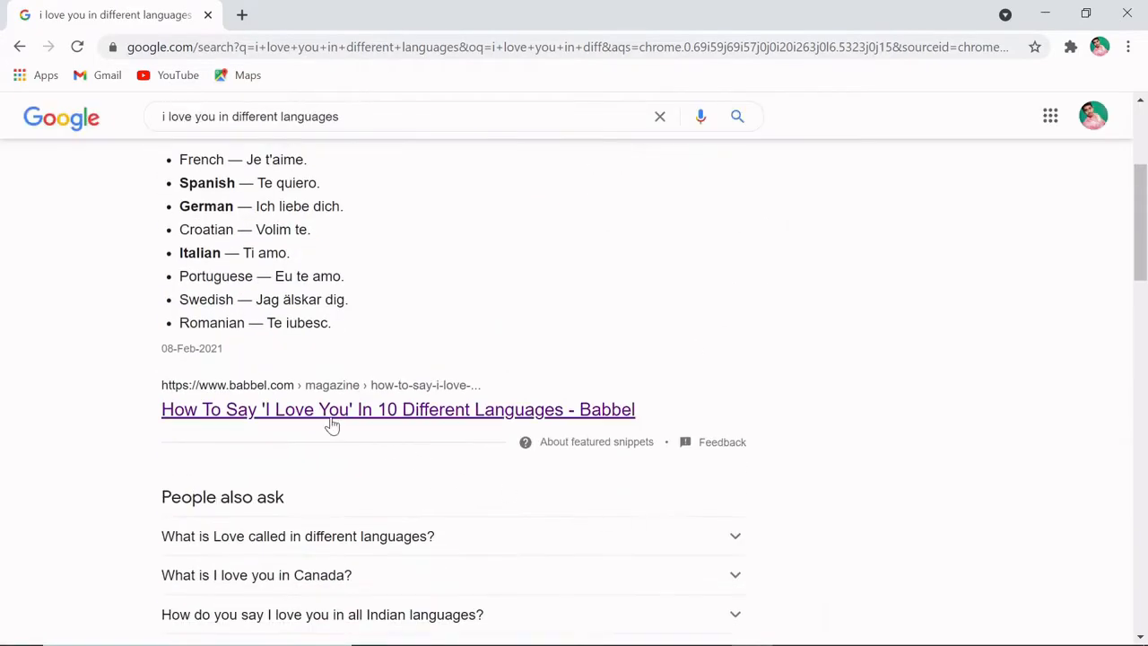
{"action": "left_click", "coordinate": [398, 409]}
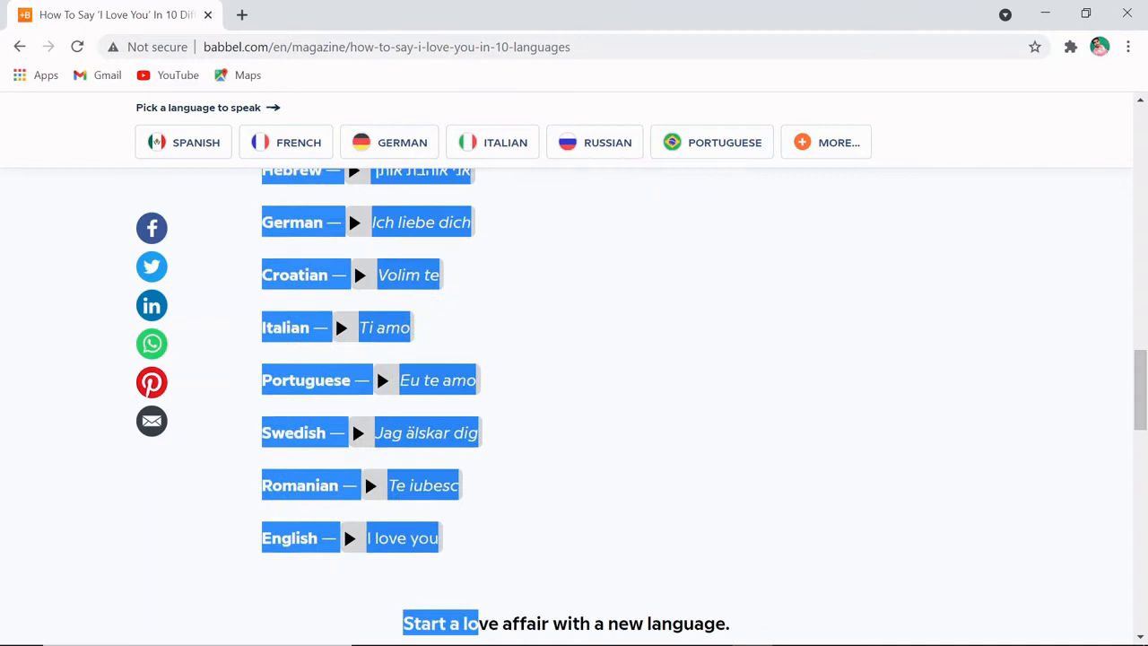
{"action": "scroll", "scroll_direction": "down", "scroll_amount": 3}
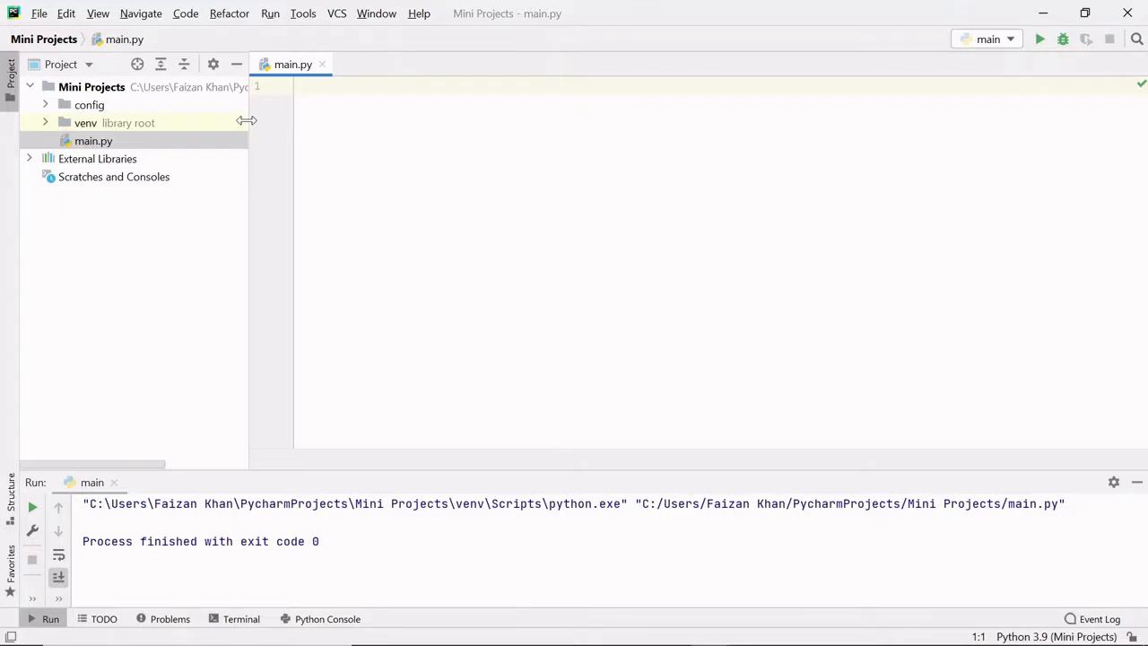
Step: Create a new file named file.txt in the Mini Projects folder
{"action": "right_click", "coordinate": [90, 86]}
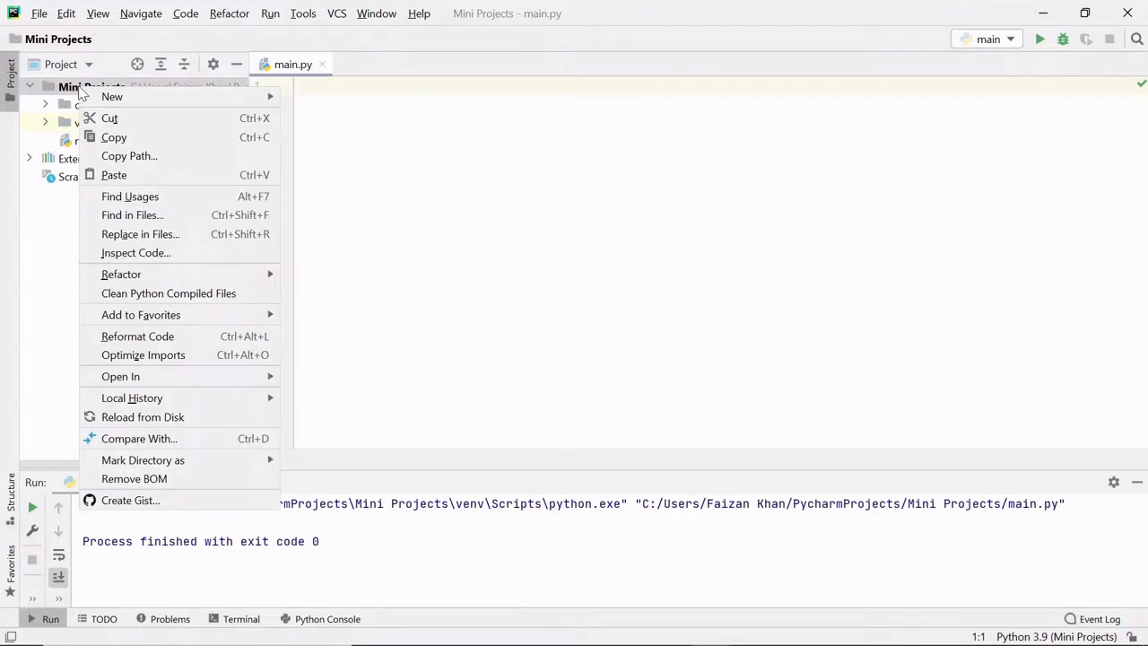
{"action": "mouse_move", "coordinate": [111, 97]}
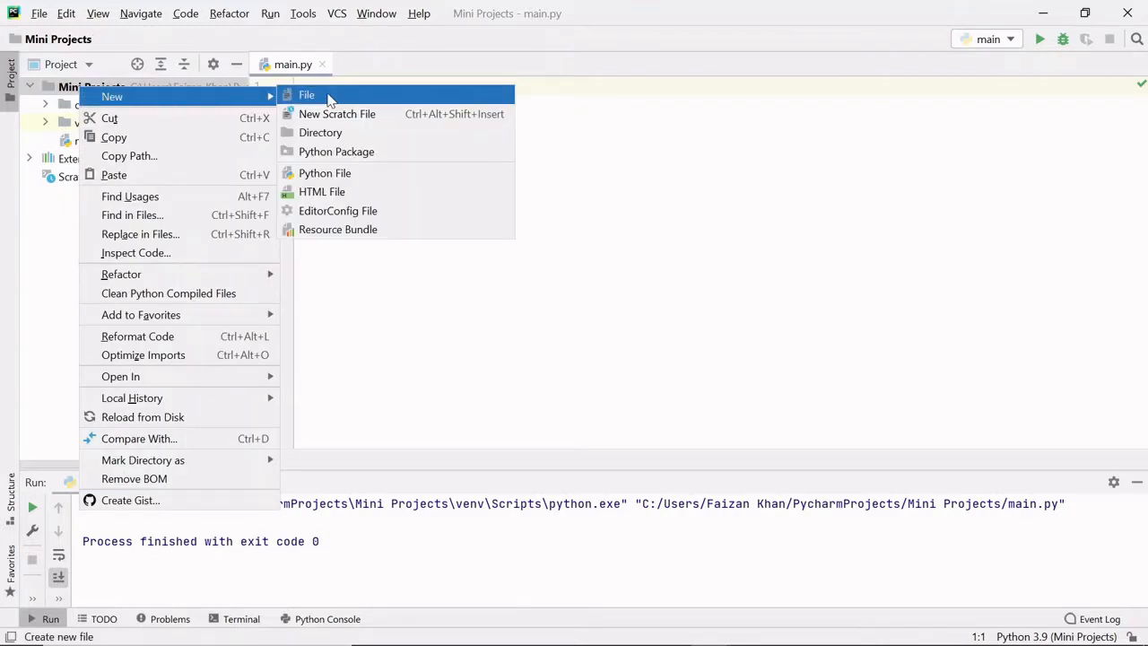
{"action": "left_click", "coordinate": [307, 94]}
{"action": "type", "text": "file.t"}
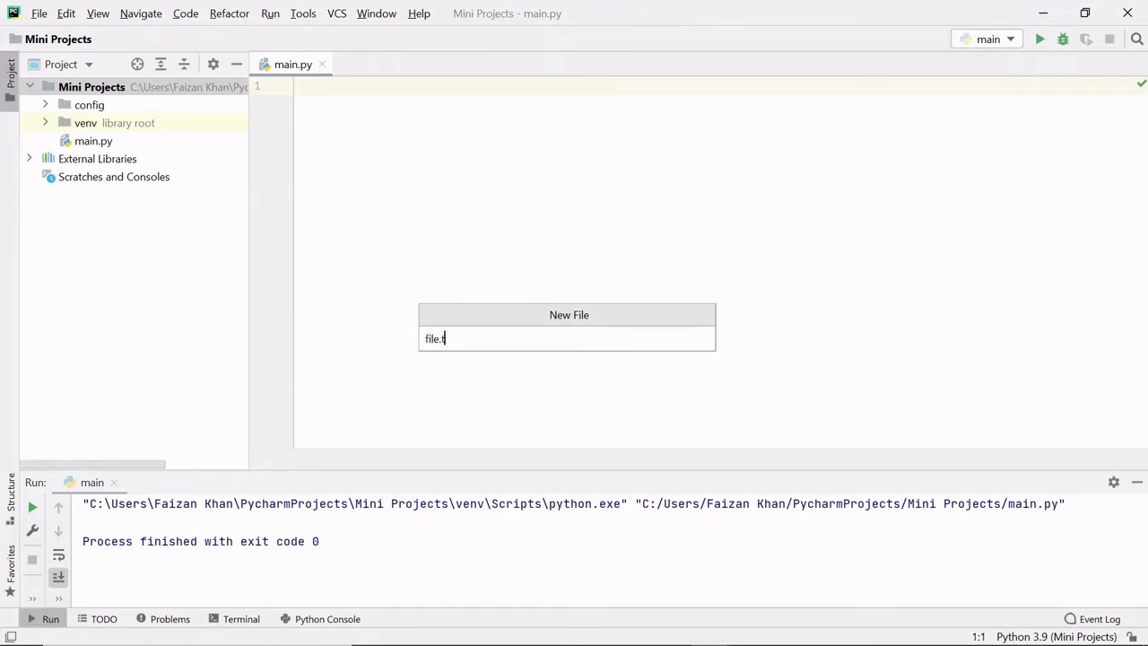
{"action": "key", "text": "Enter"}
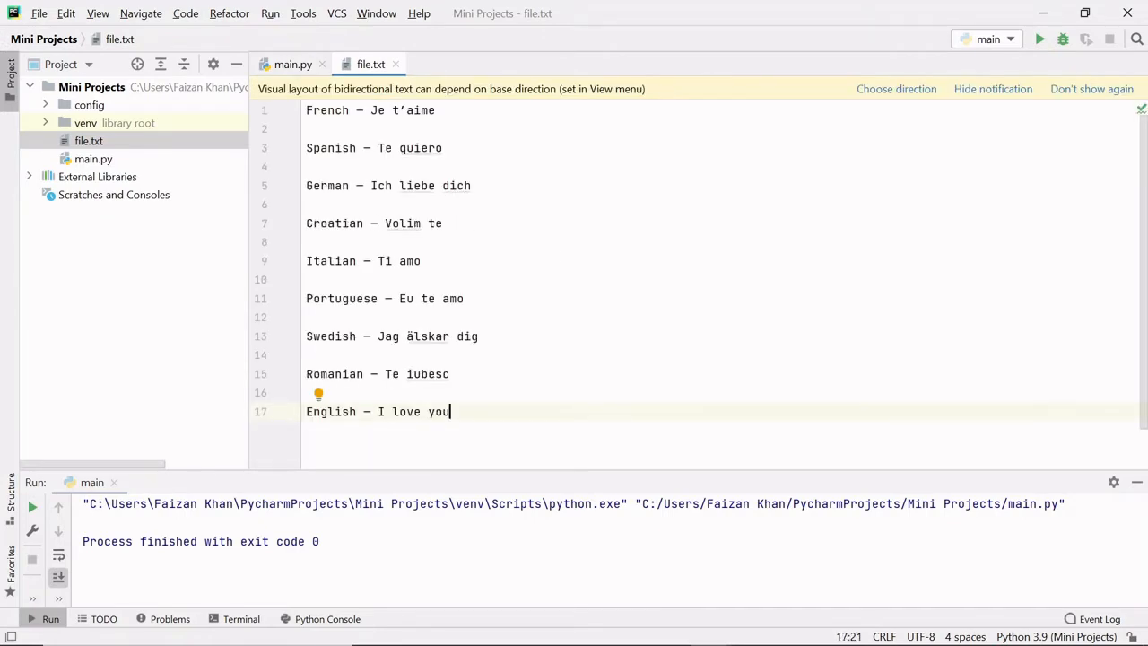
Step: Add the line 'Hindi — Main tumse pyara karta hu' to file.txt below the English phrase
{"action": "key", "text": "enter"}
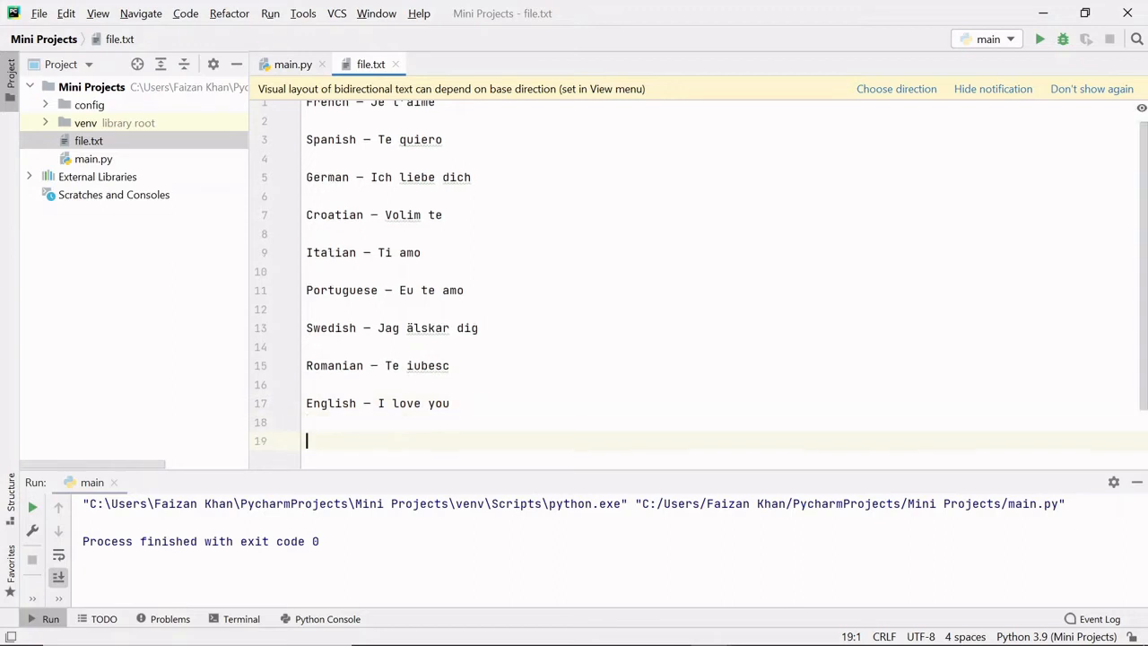
{"action": "type", "text": "Hindi"}
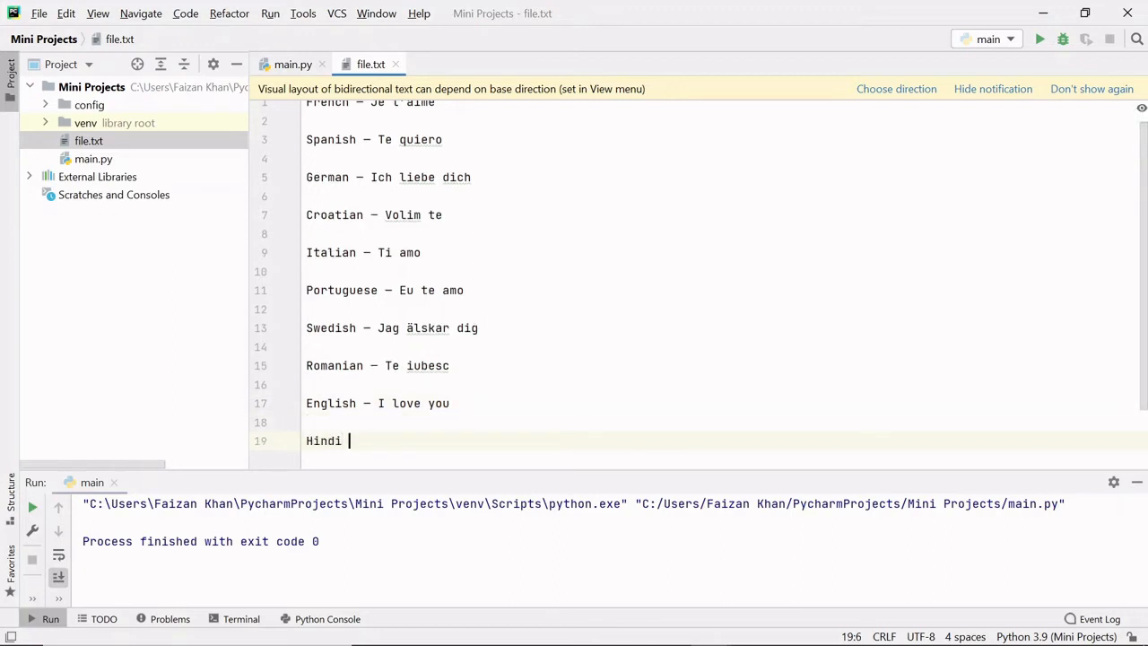
{"action": "type", "text": "—"}
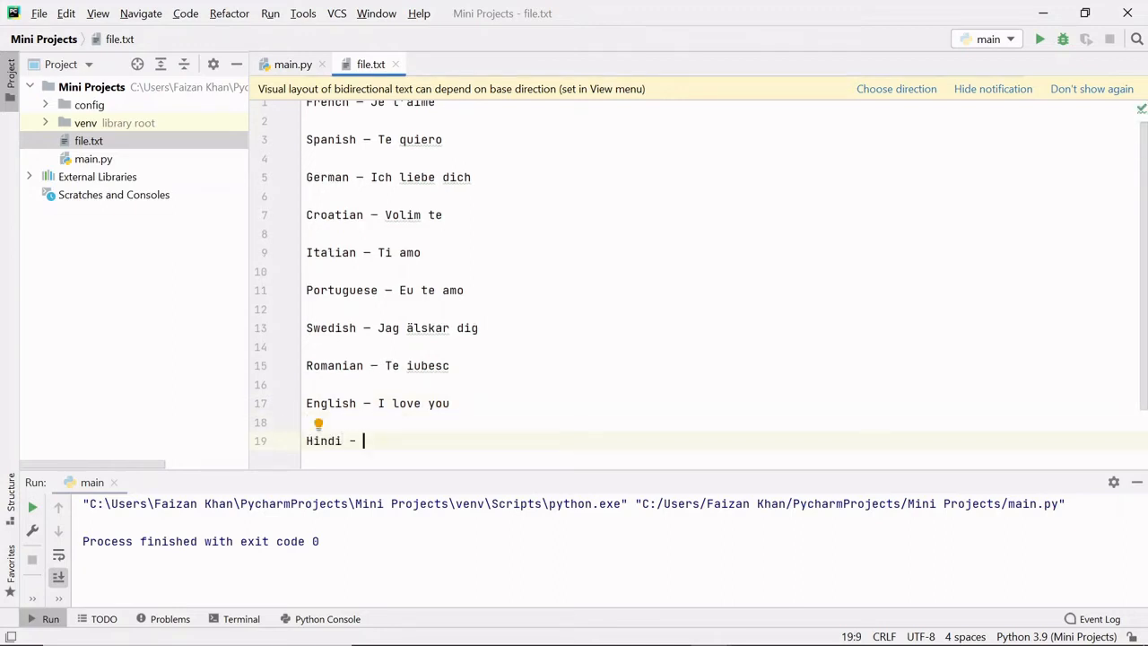
{"action": "type", "text": "Main tumse pyara karta hu"}
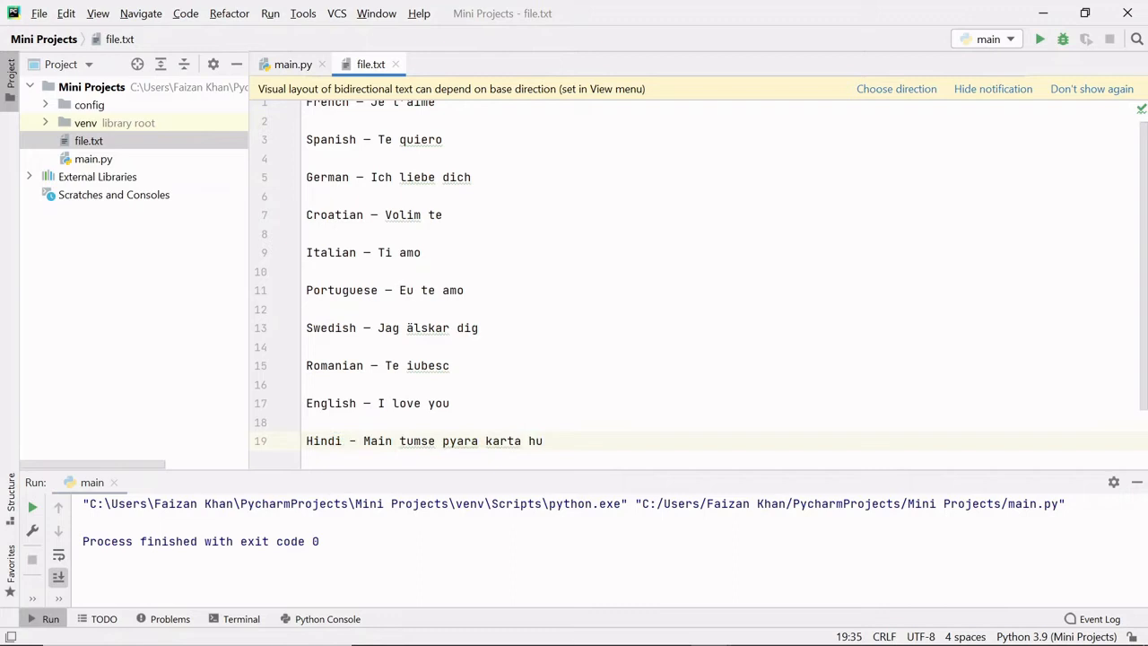
{"action": "left_click", "coordinate": [292, 64]}
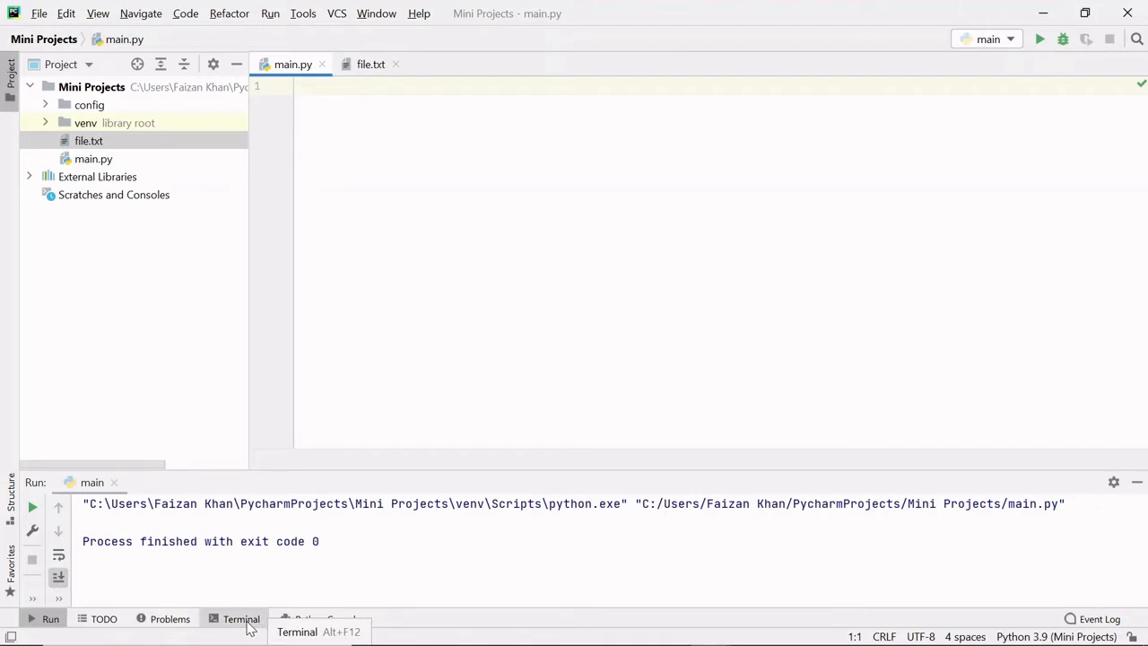
Step: Run 'pip install pyttsx3' in the project terminal; it reports already installed
{"action": "left_click", "coordinate": [241, 619]}
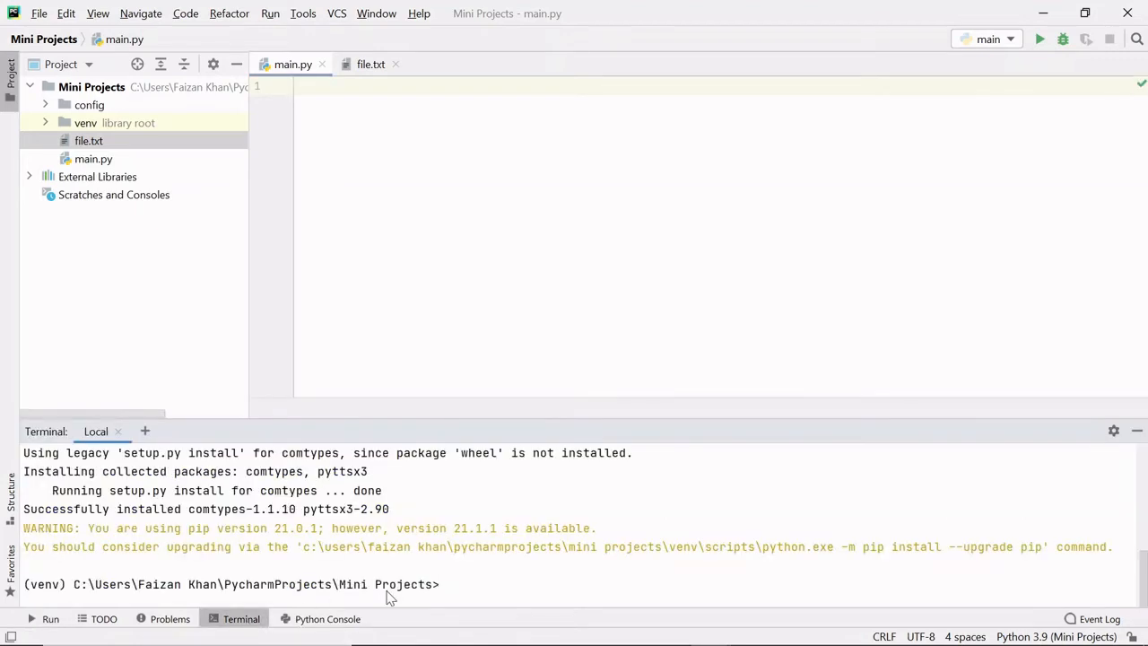
{"action": "type", "text": "pip i"}
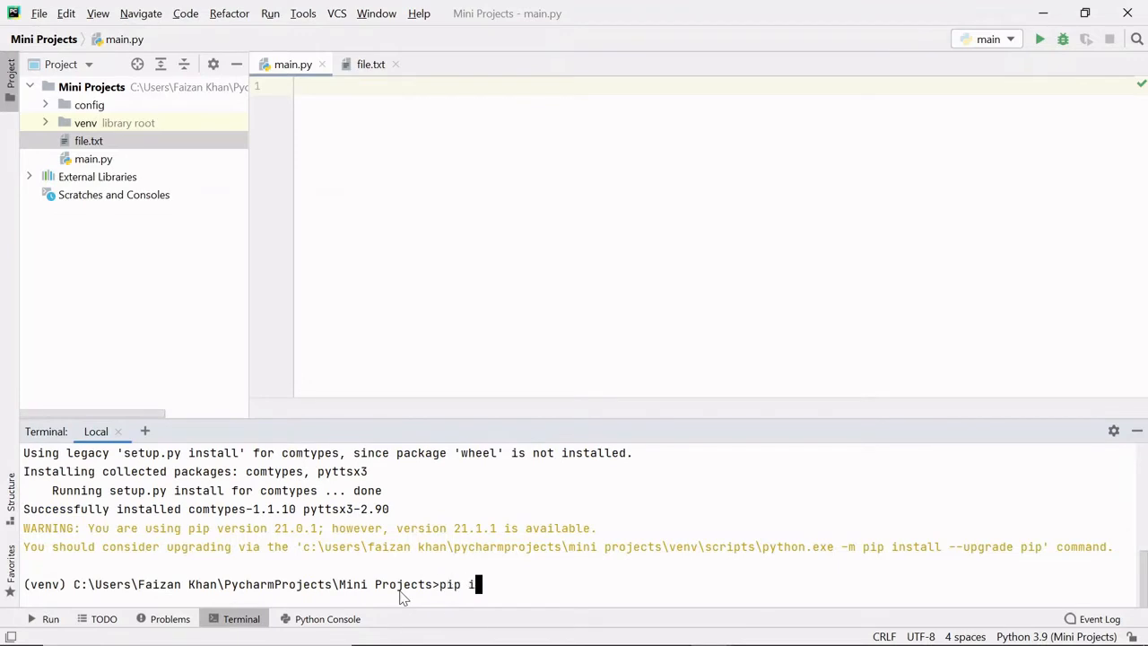
{"action": "type", "text": "nstall pyt"}
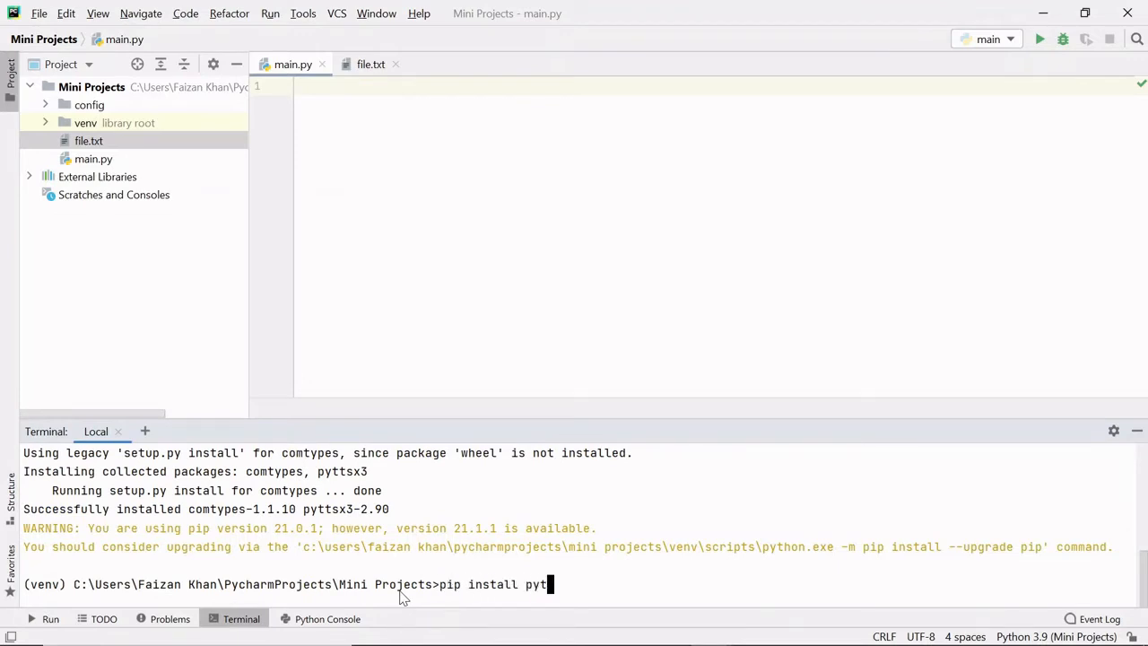
{"action": "type", "text": "sx3"}
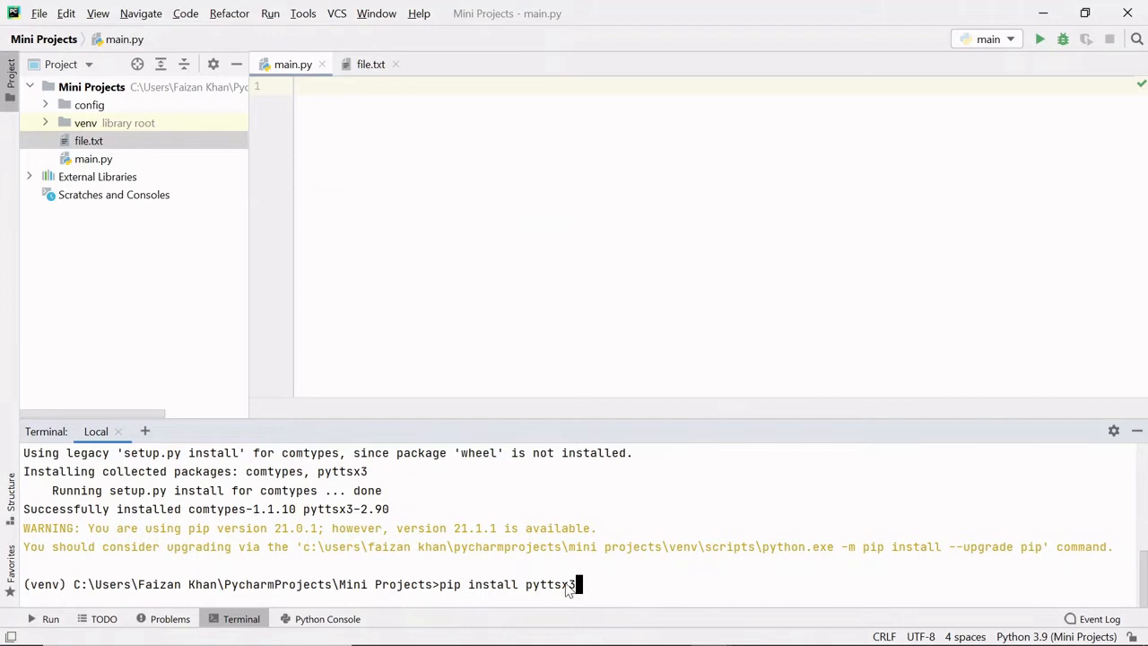
{"action": "mouse_move", "coordinate": [559, 592]}
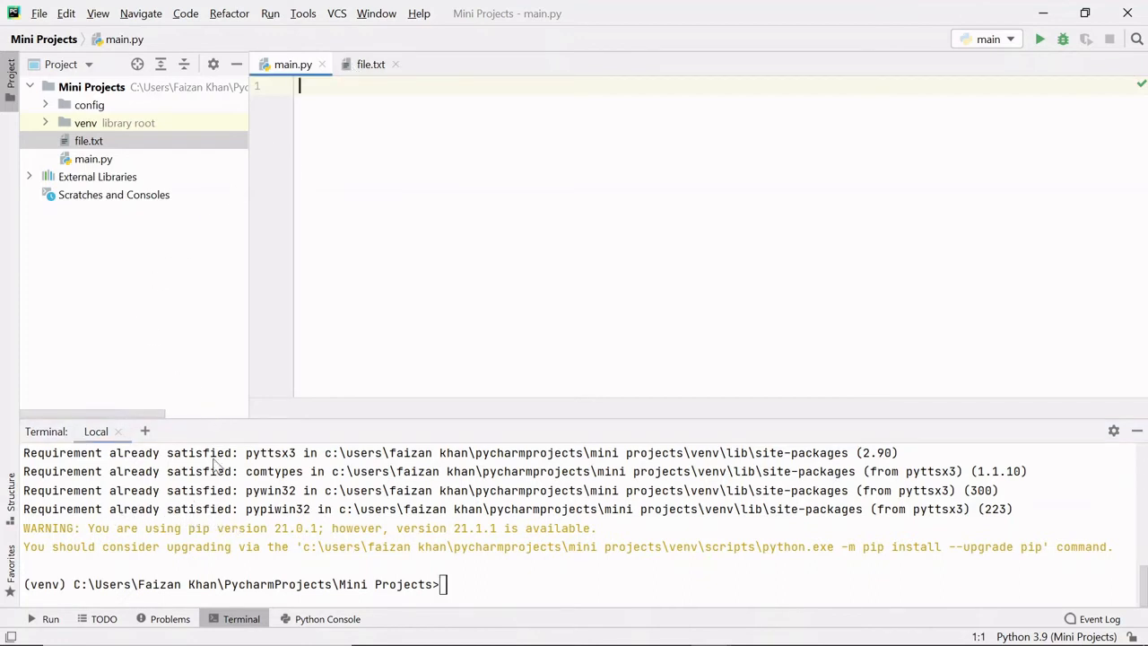
{"action": "type", "text": "import py"}
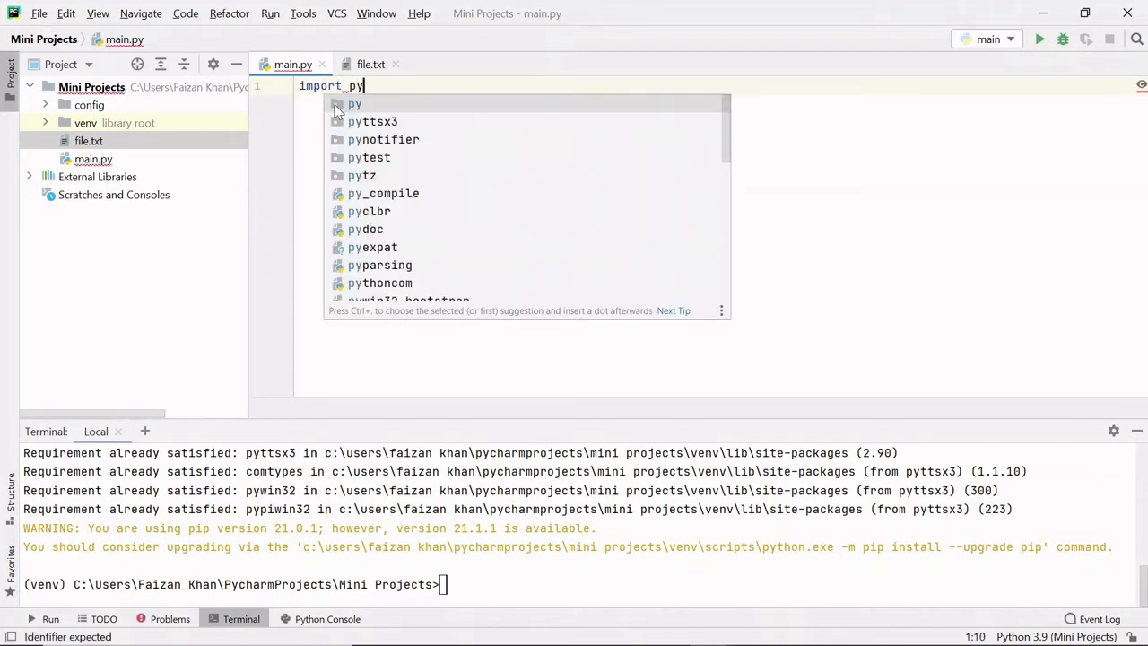
Step: Complete the 'import pyttsx3' line and glance at file.txt's phrases
{"action": "left_click", "coordinate": [373, 122]}
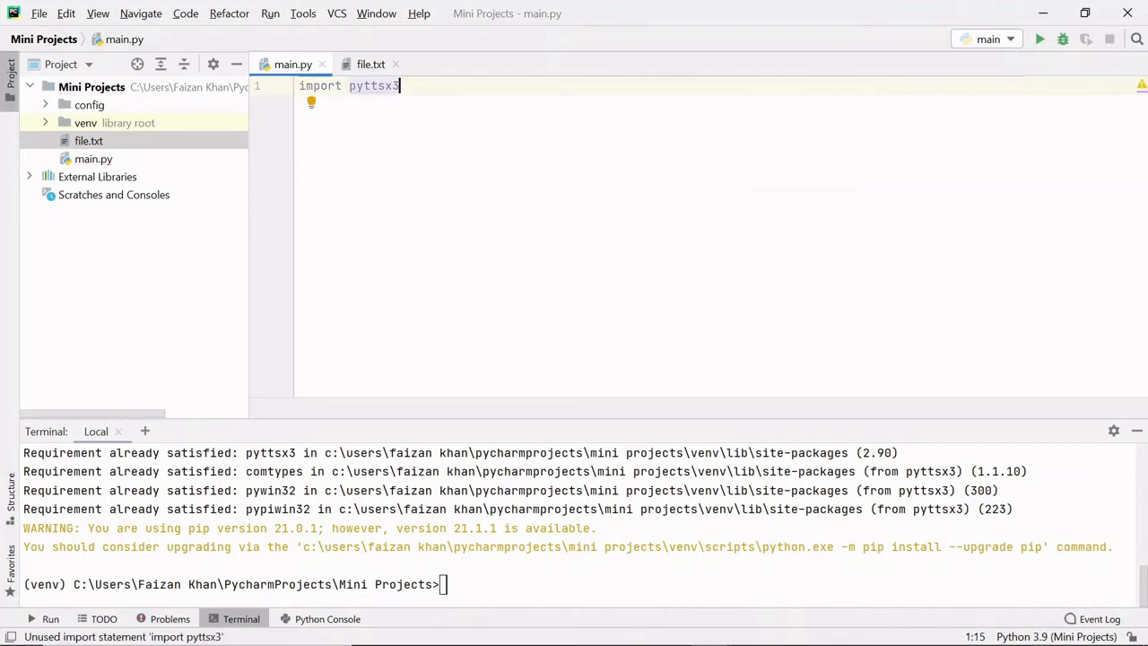
{"action": "left_click", "coordinate": [369, 65]}
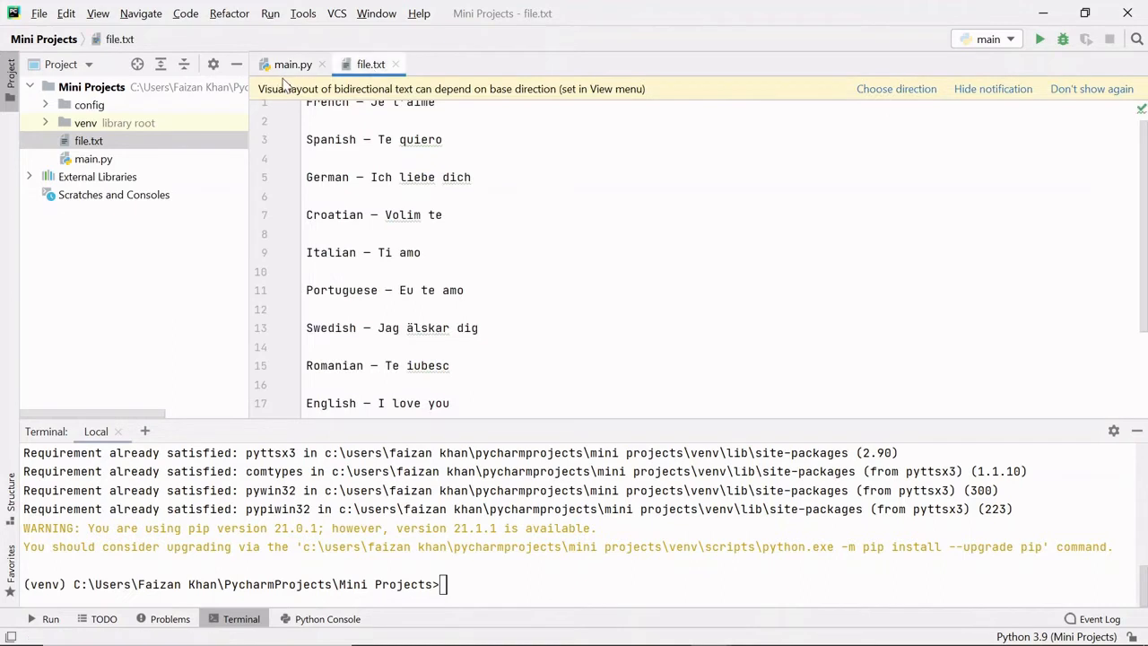
{"action": "left_click", "coordinate": [292, 64]}
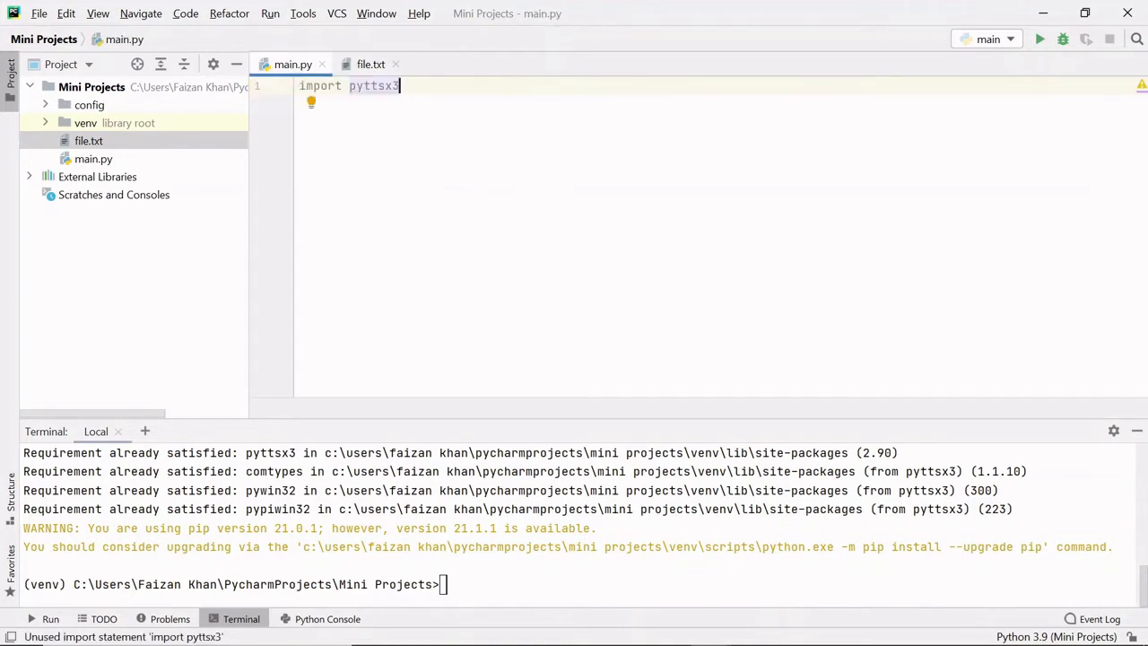
{"action": "key", "text": "enter"}
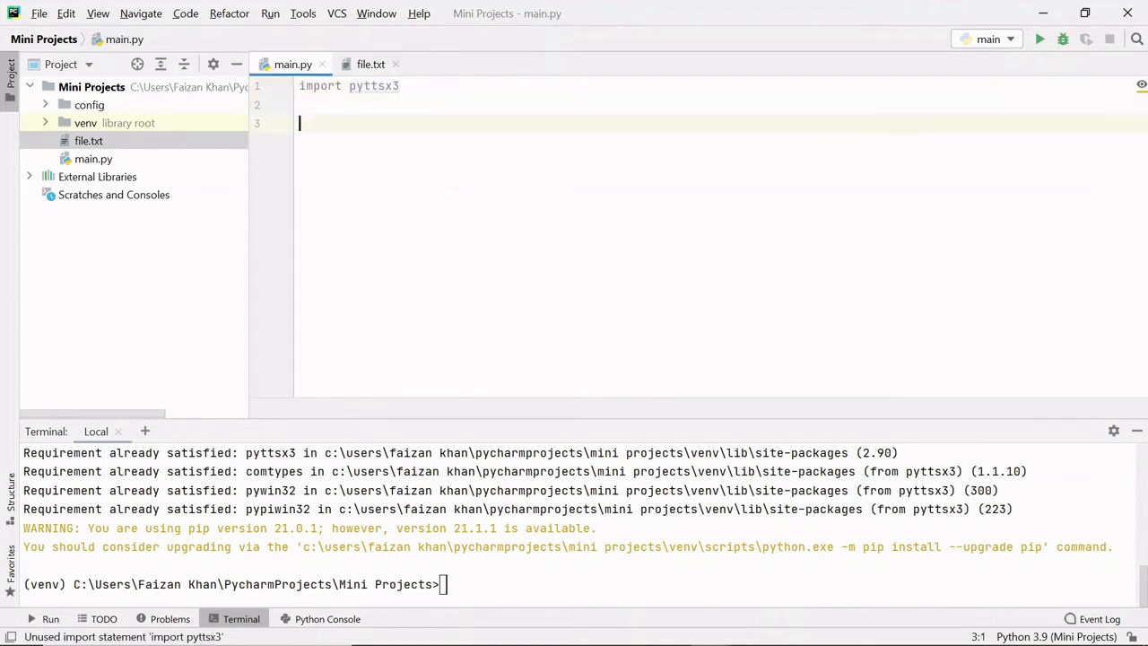
Step: Write data=open('file.txt',encoding='utf-8').readlines() to load the phrases
{"action": "type", "text": "open("}
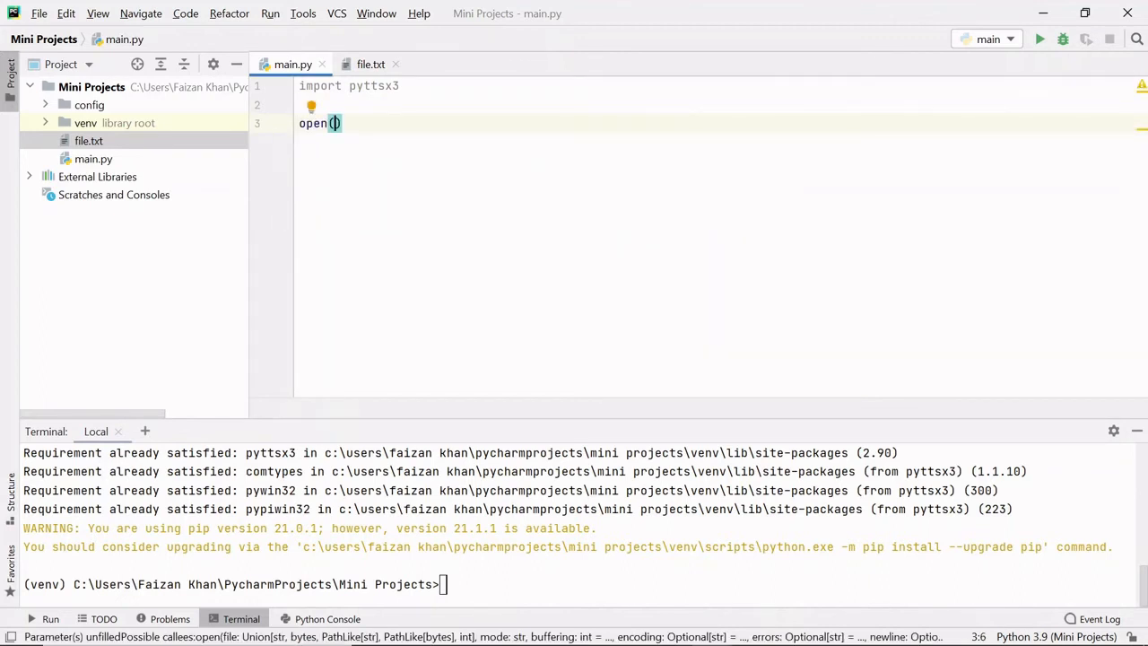
{"action": "type", "text": "'file.txt"}
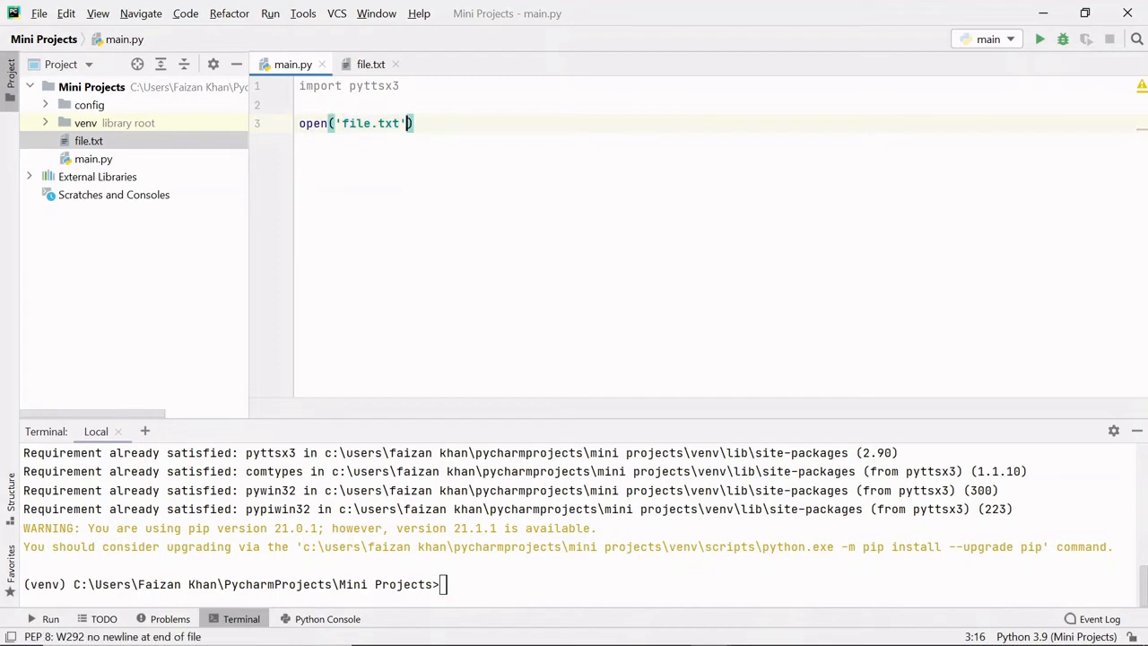
{"action": "type", "text": ",encoding="}
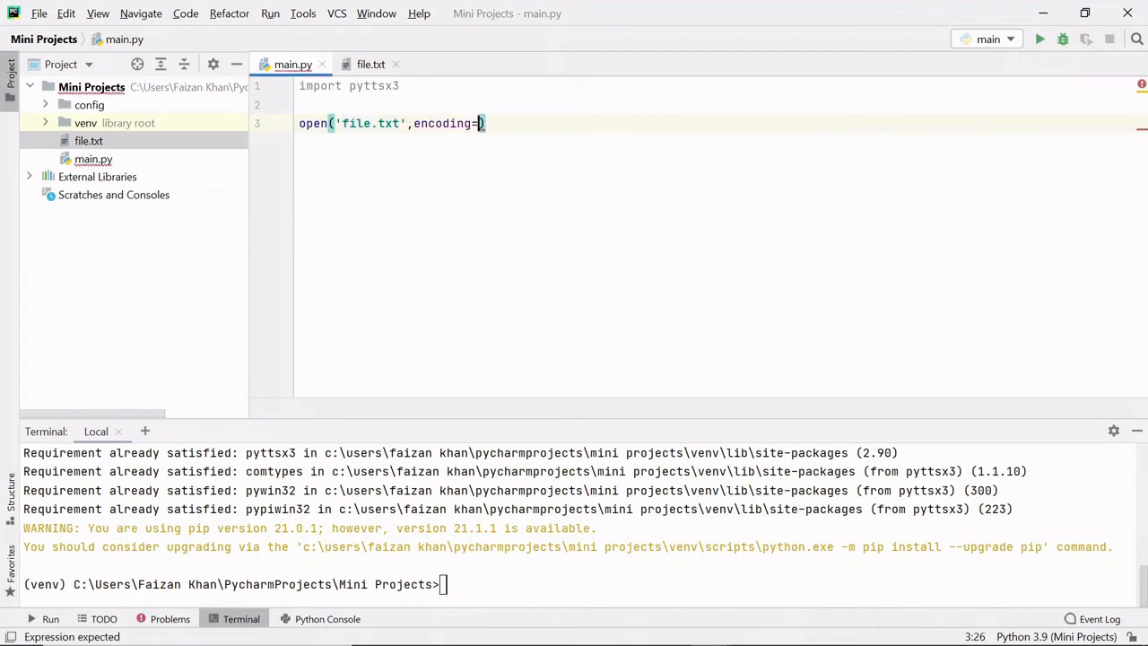
{"action": "type", "text": "'u'"}
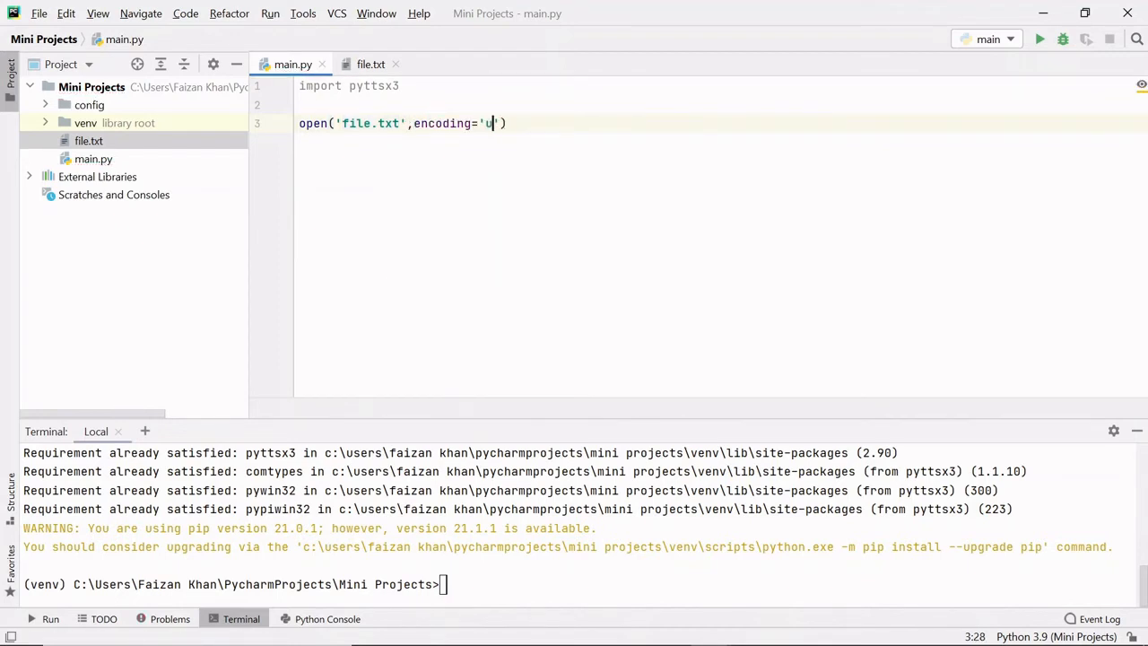
{"action": "type", "text": "tf-8"}
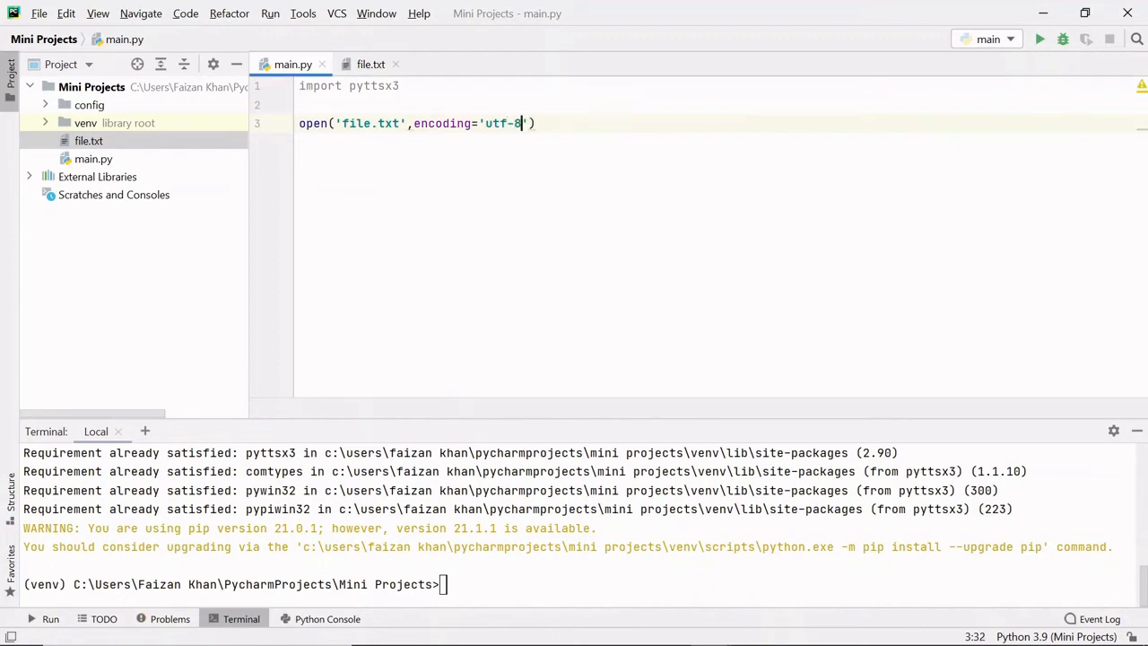
{"action": "double_click", "coordinate": [502, 122]}
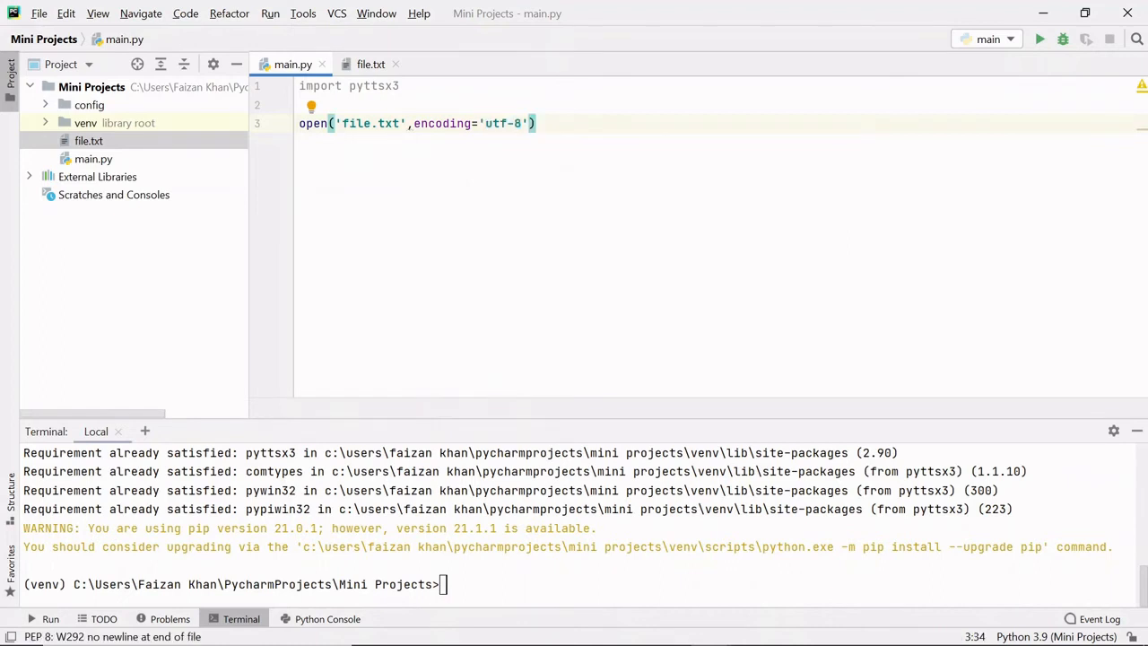
{"action": "type", "text": ".readlines()"}
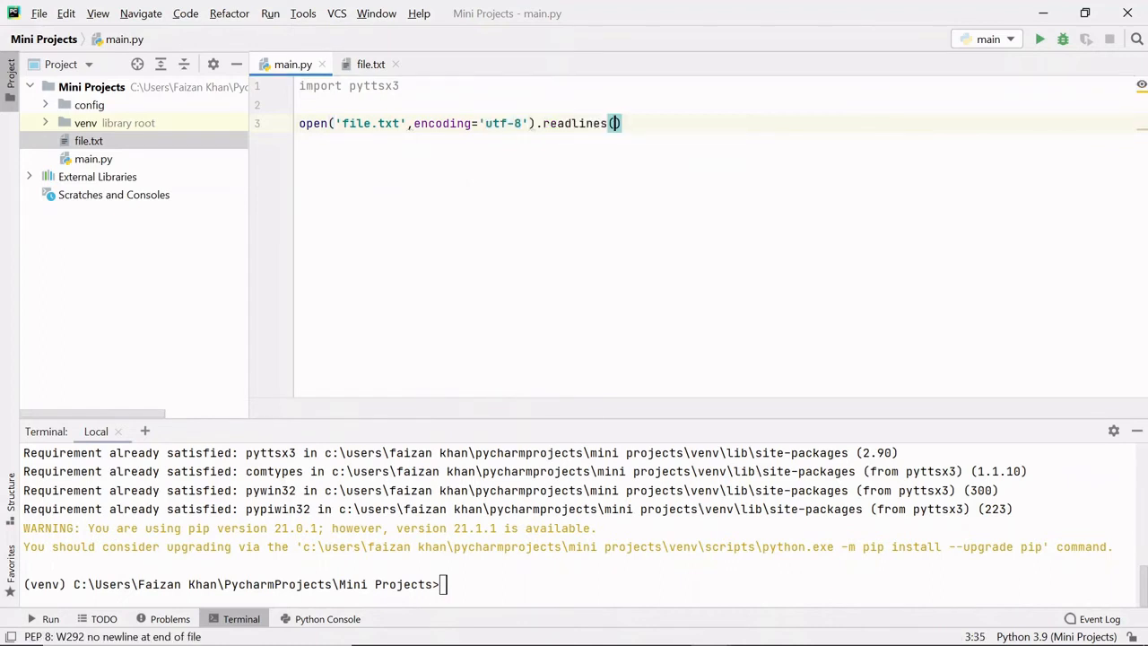
{"action": "mouse_move", "coordinate": [614, 122]}
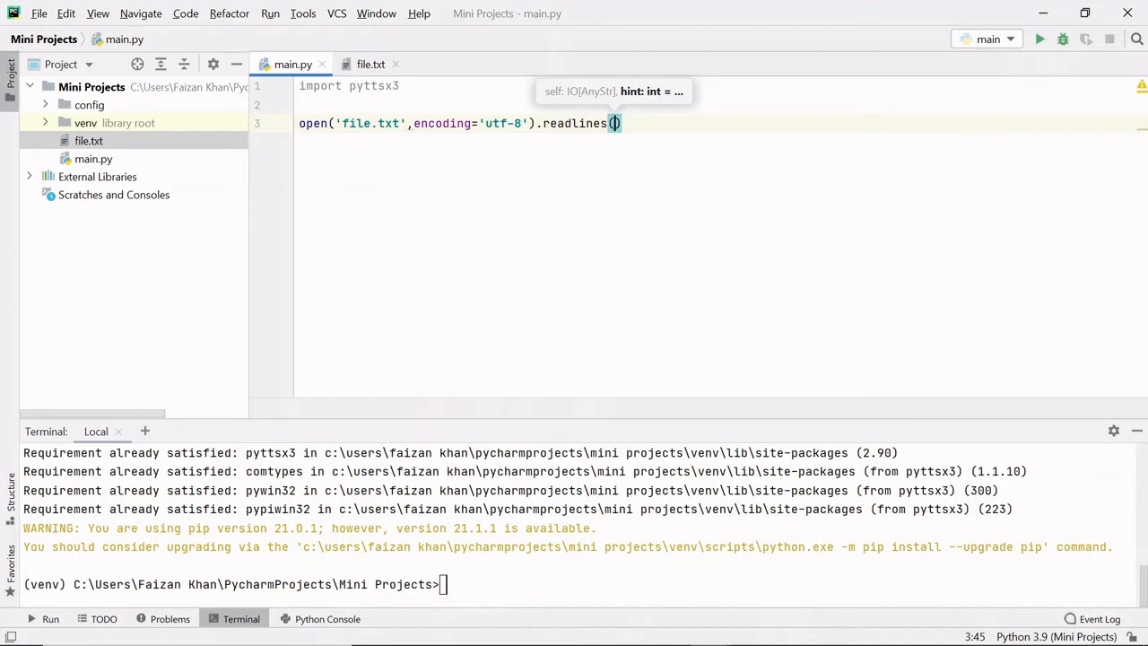
{"action": "type", "text": "="}
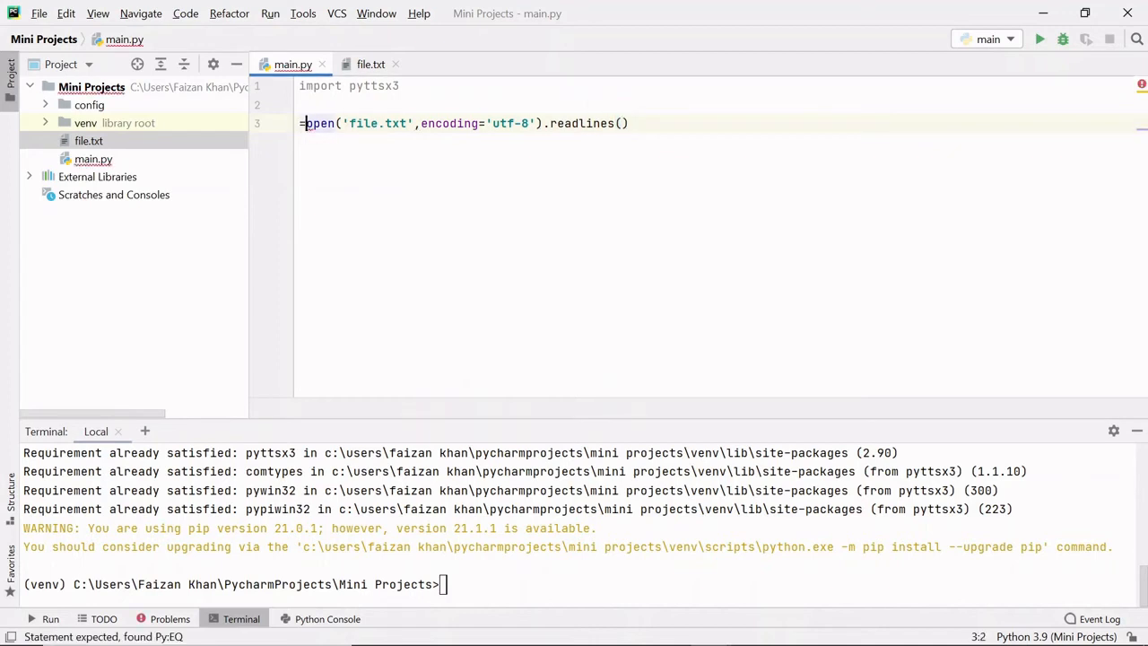
{"action": "type", "text": "data"}
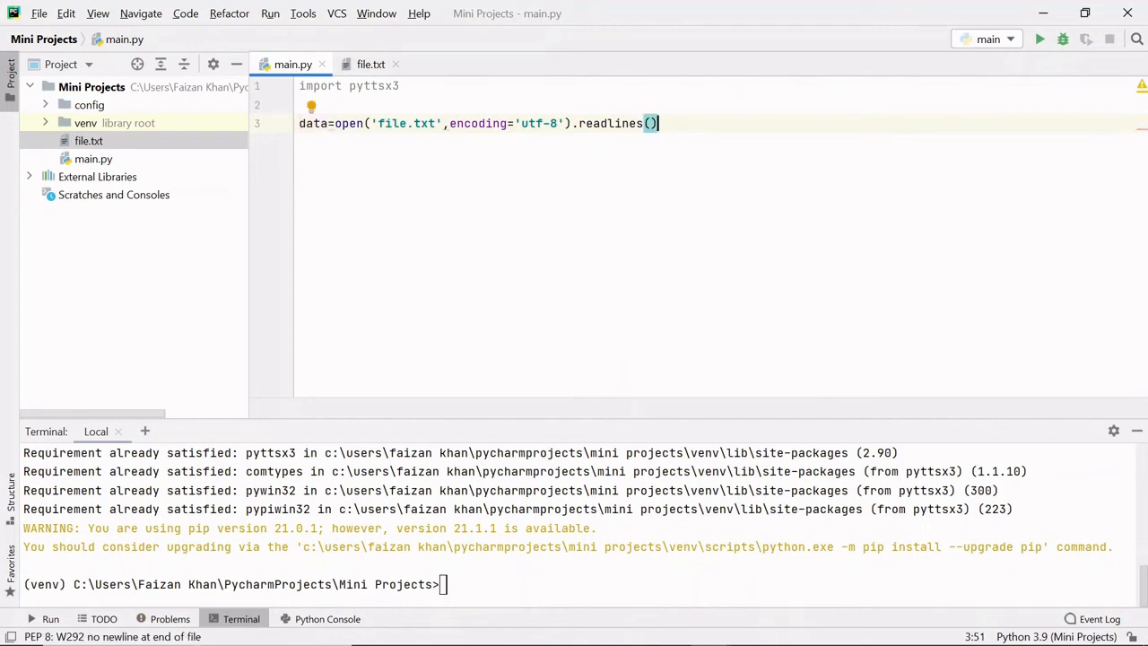
Step: Add print(data) to show the loaded lines
{"action": "type", "text": "print(da"}
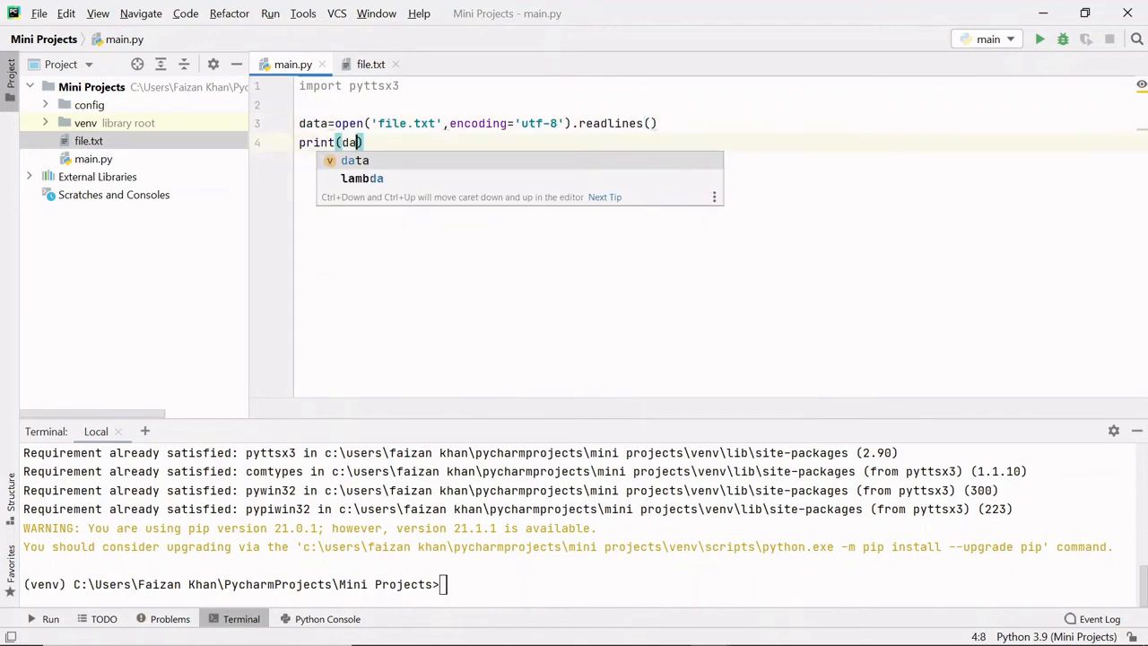
{"action": "key", "text": "Tab"}
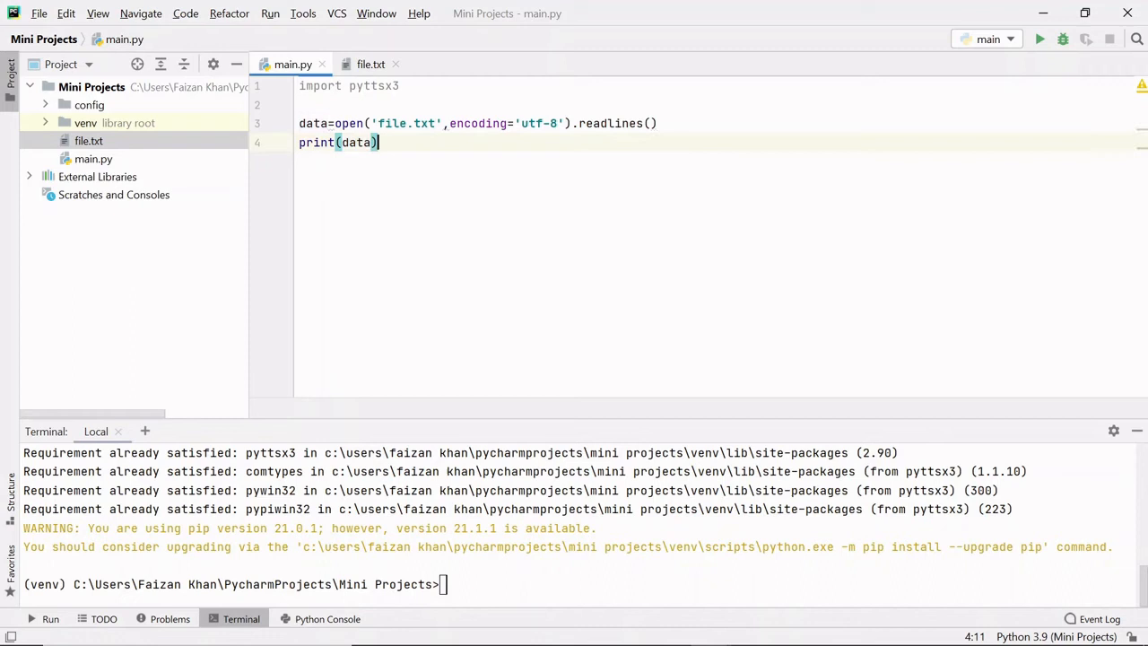
Step: Run main.py so the list of phrases prints, then select the print line for replacement
{"action": "left_click", "coordinate": [1040, 39]}
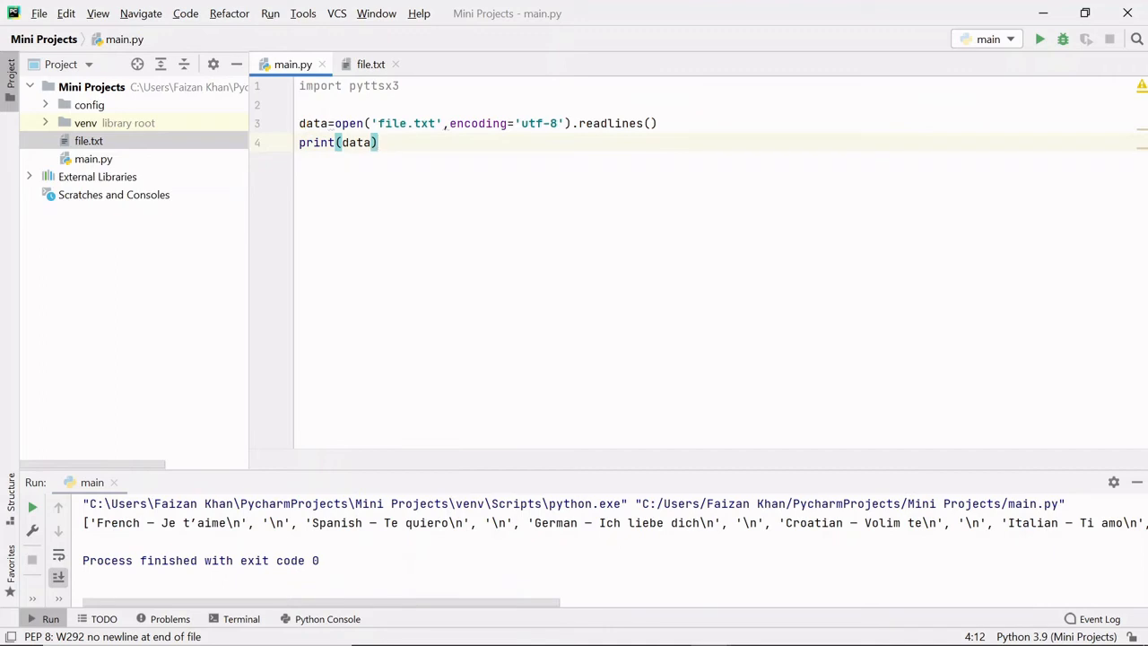
{"action": "triple_click", "coordinate": [338, 142]}
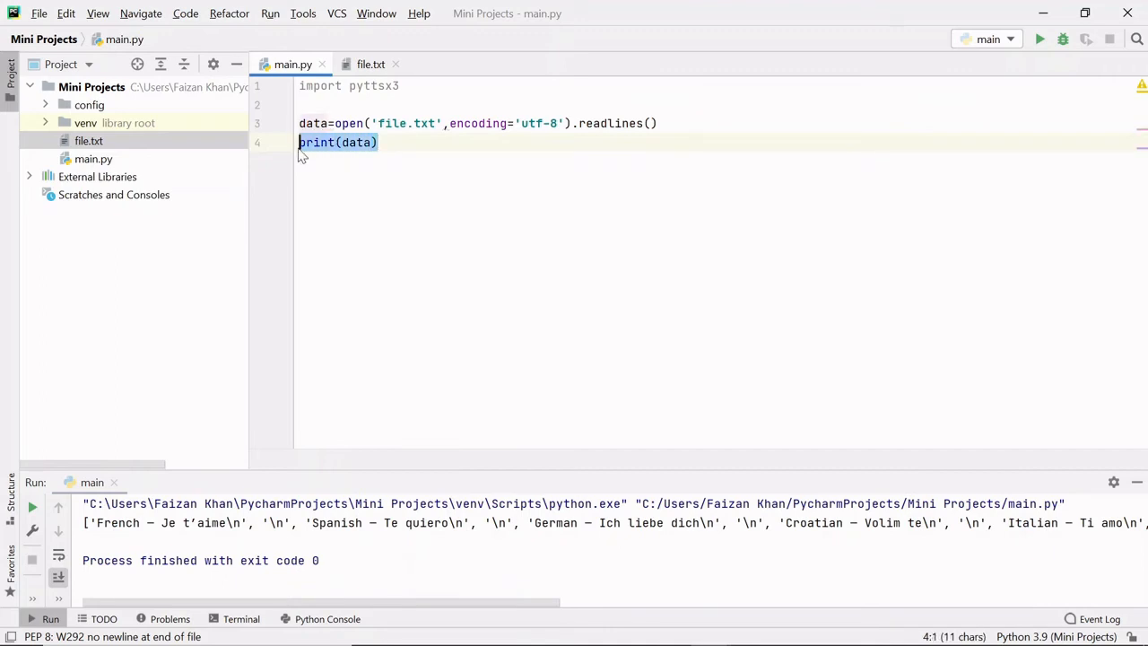
Step: Write 'for item in data:' with body pyttsx3.speak(item) in place of the print line
{"action": "type", "text": "for item in"}
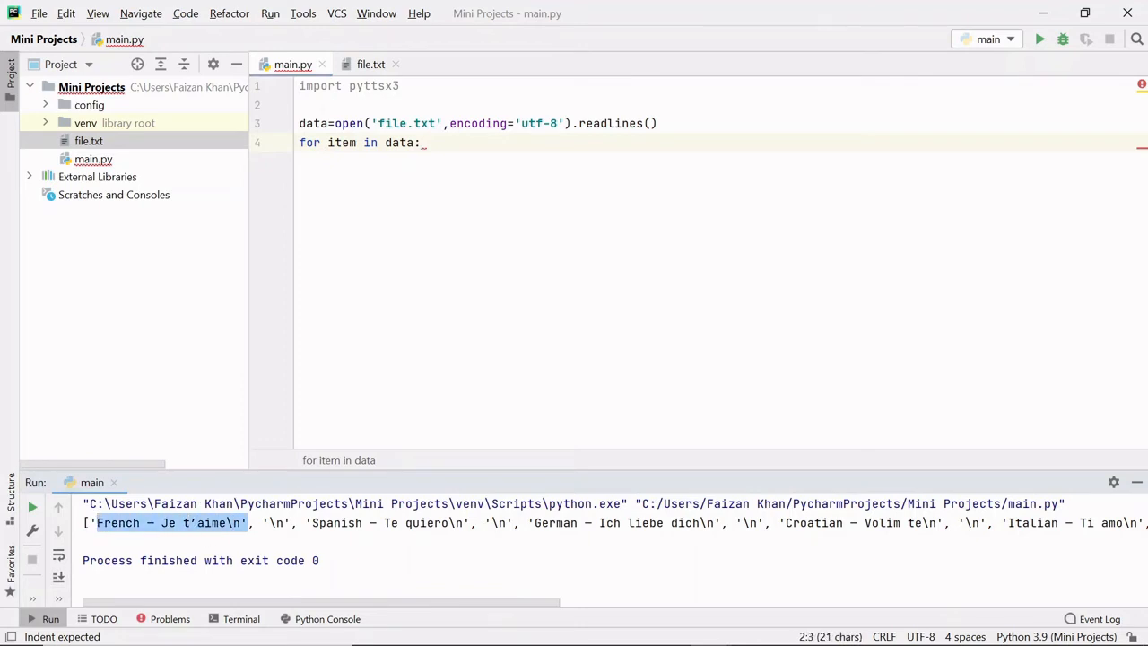
{"action": "key", "text": "enter"}
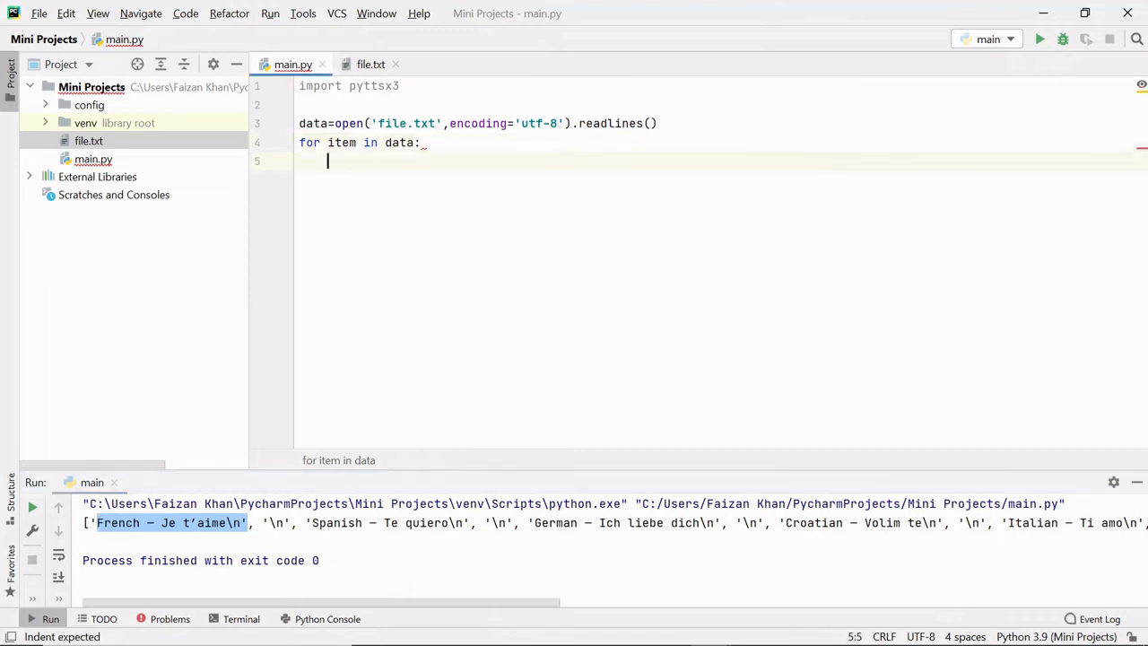
{"action": "type", "text": "pyttsx3"}
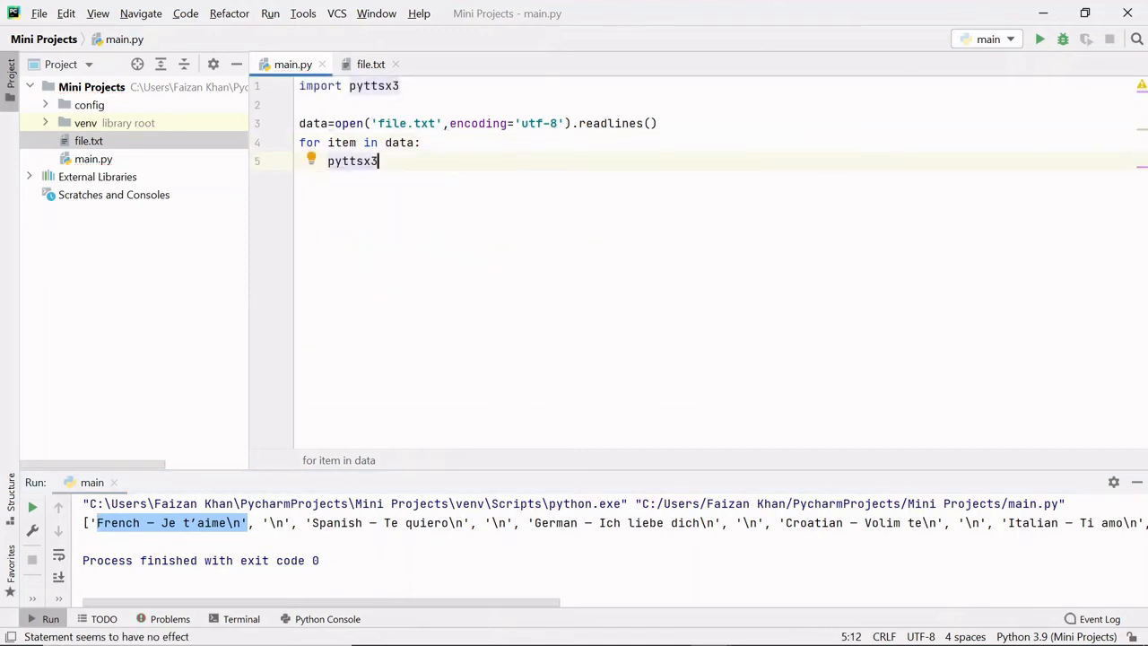
{"action": "type", "text": ".speak()"}
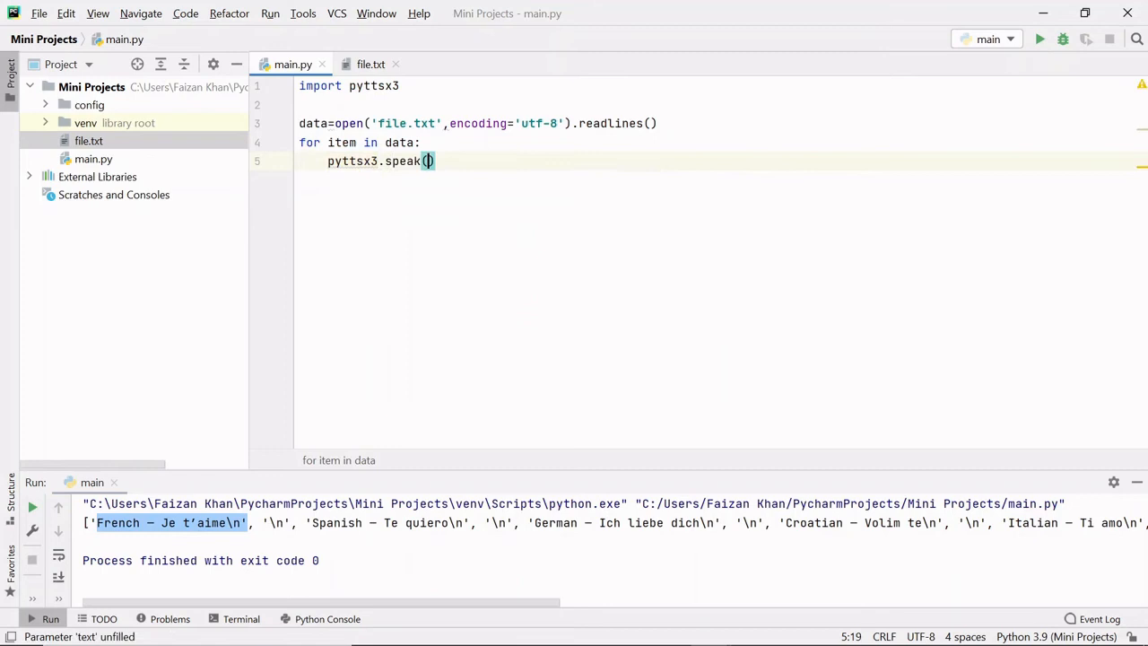
{"action": "type", "text": "item"}
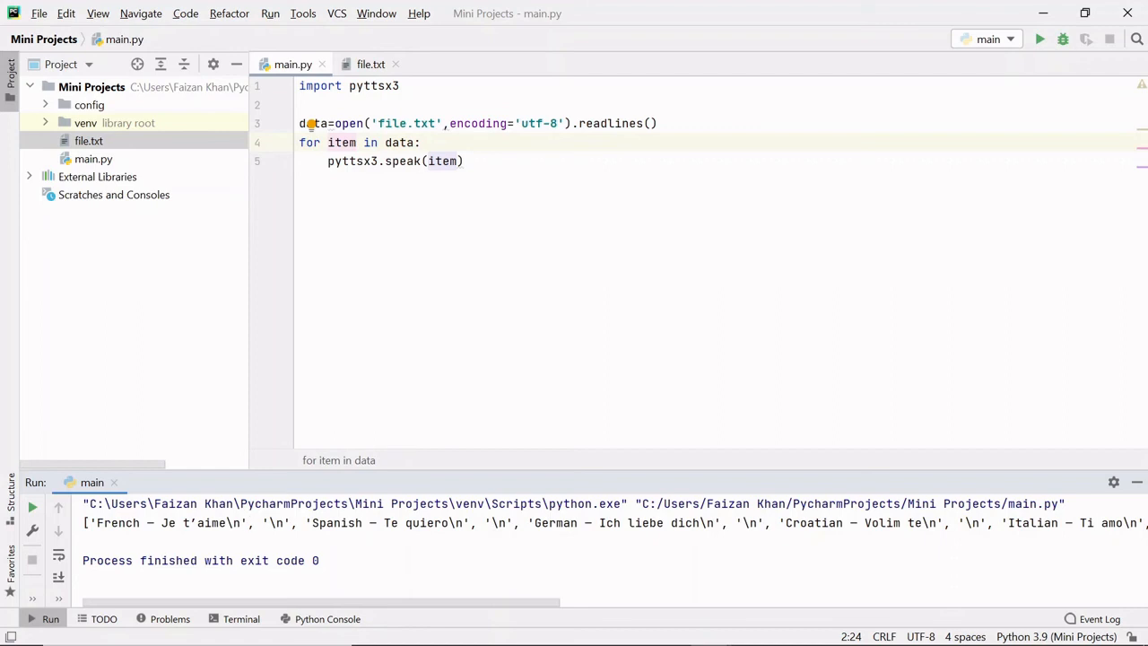
{"action": "left_click_drag", "start_coordinate": [109, 523], "coordinate": [249, 524]}
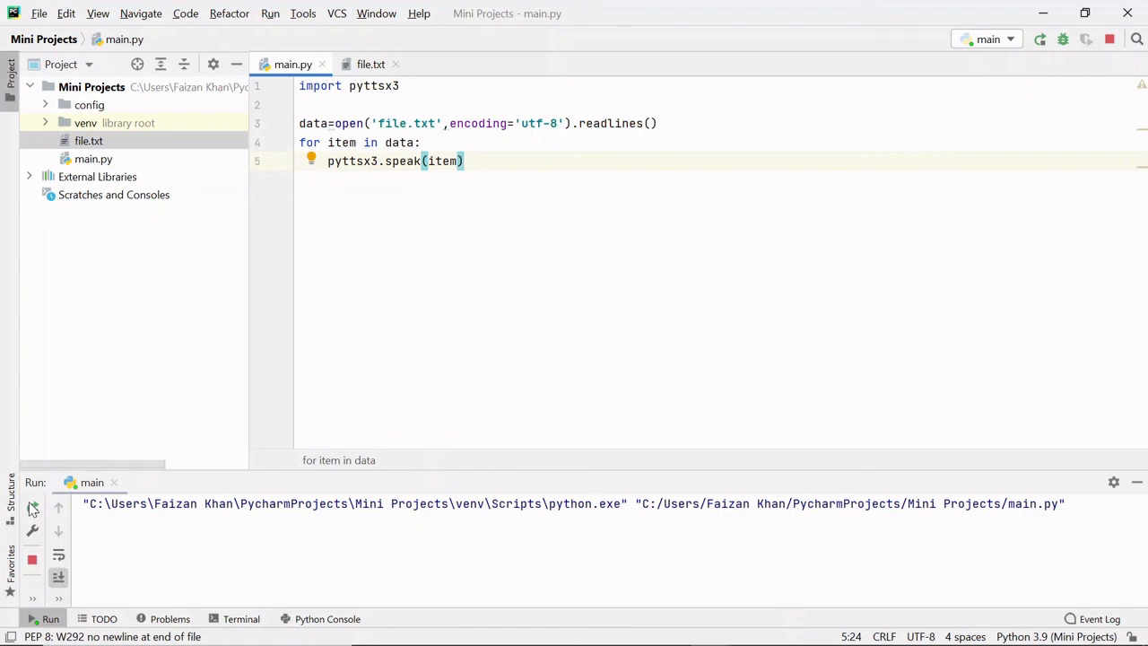
Step: Run main.py so each phrase is spoken aloud, finishing with exit code 0
{"action": "left_click", "coordinate": [369, 65]}
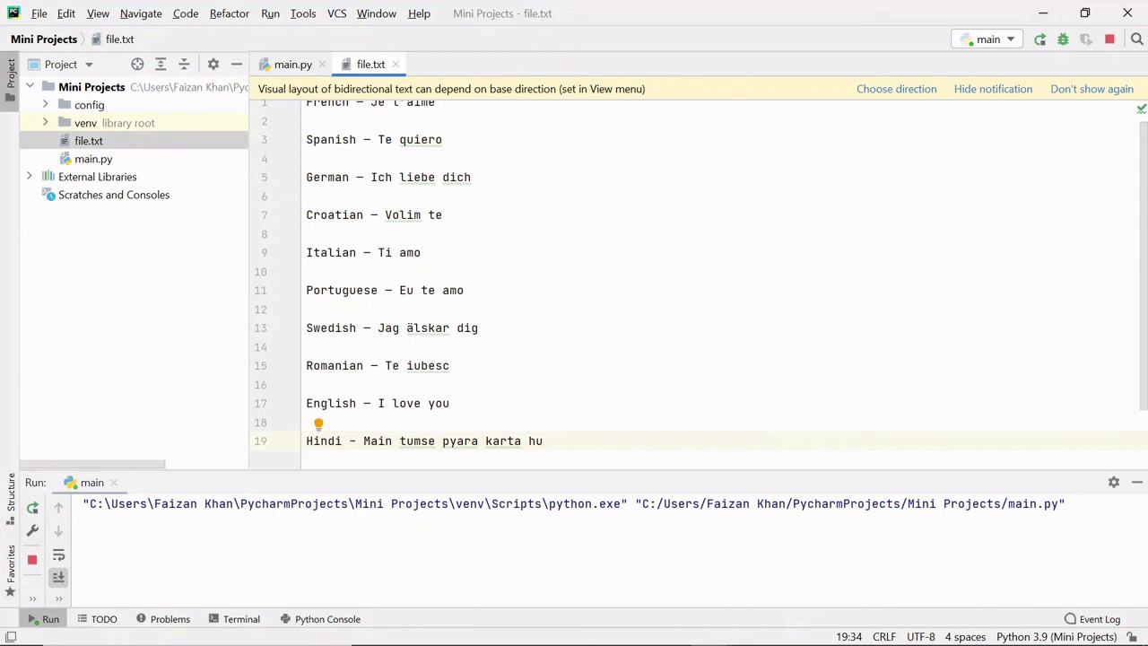
{"action": "left_click", "coordinate": [292, 64]}
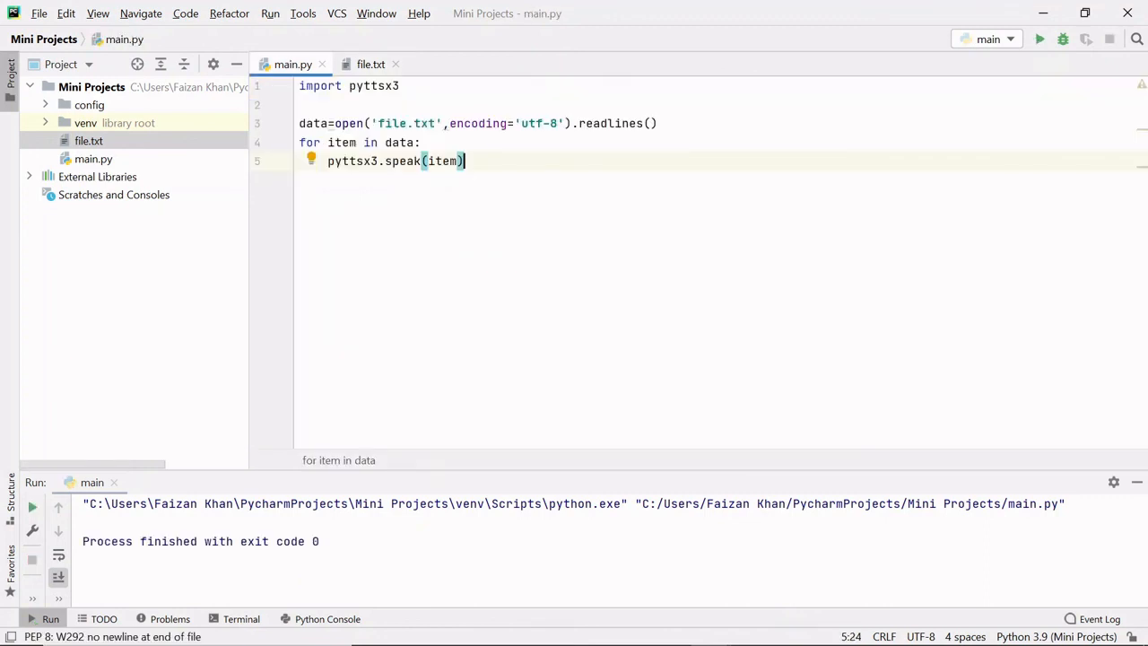